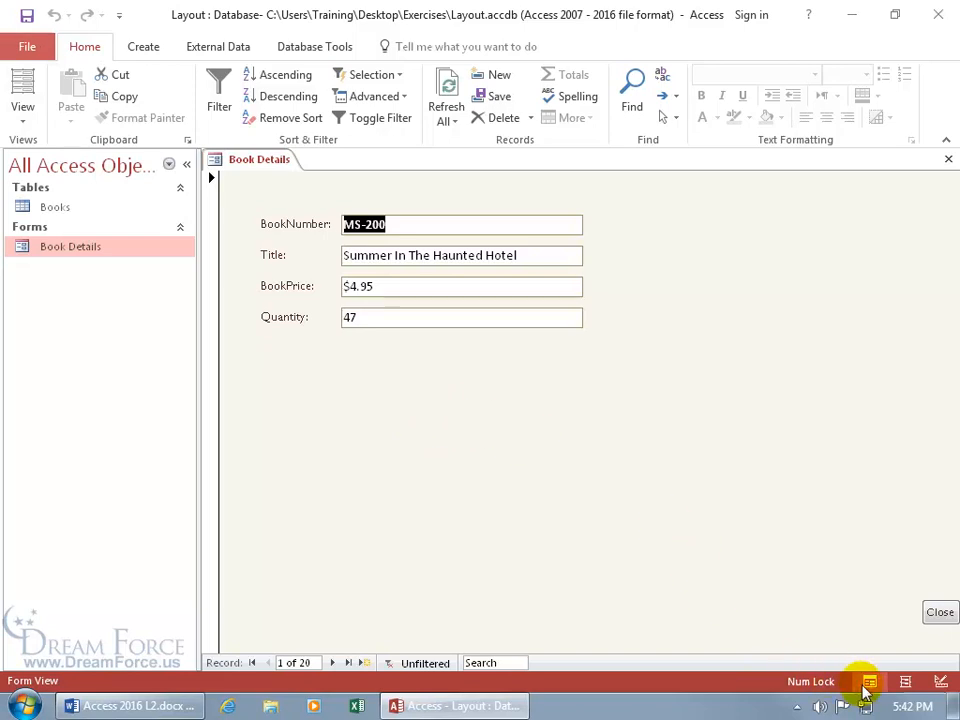
mouse_move(864, 680)
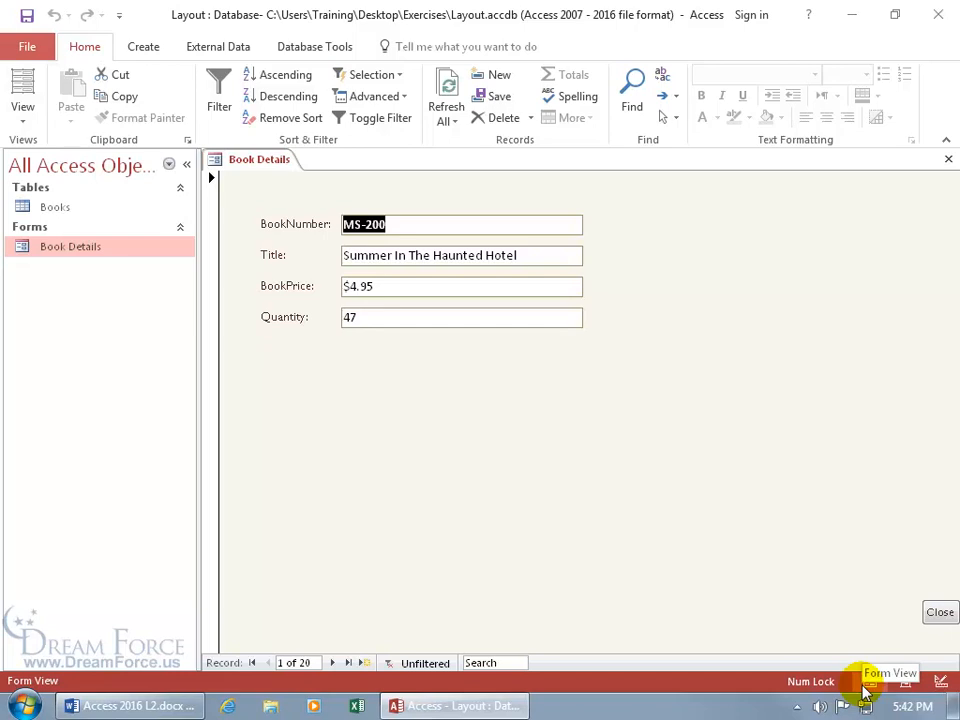
mouse_move(364, 388)
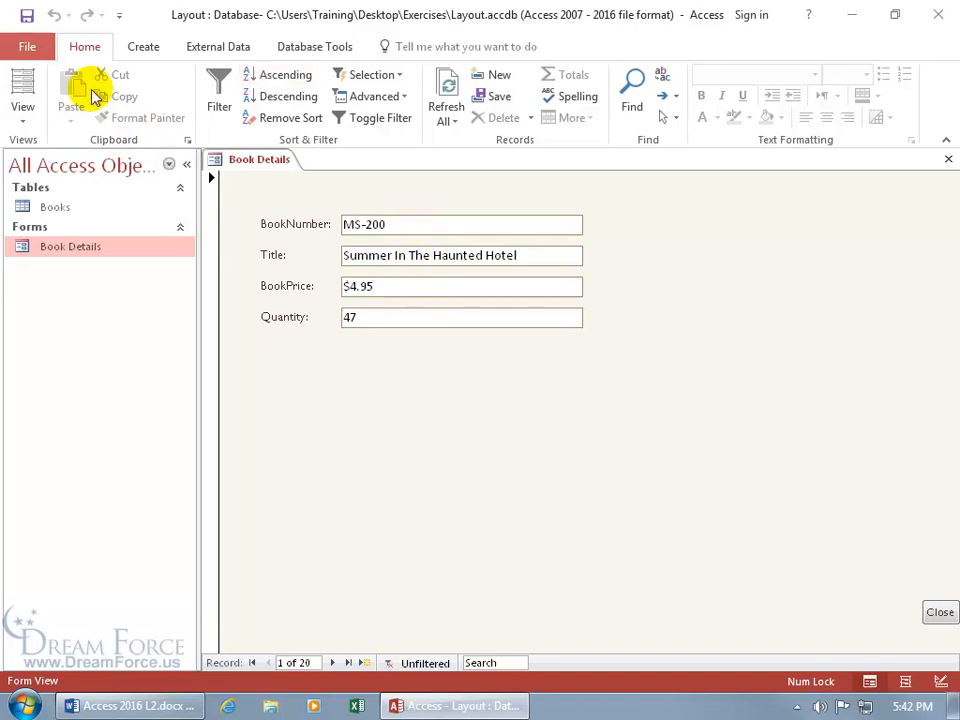
mouse_move(238, 108)
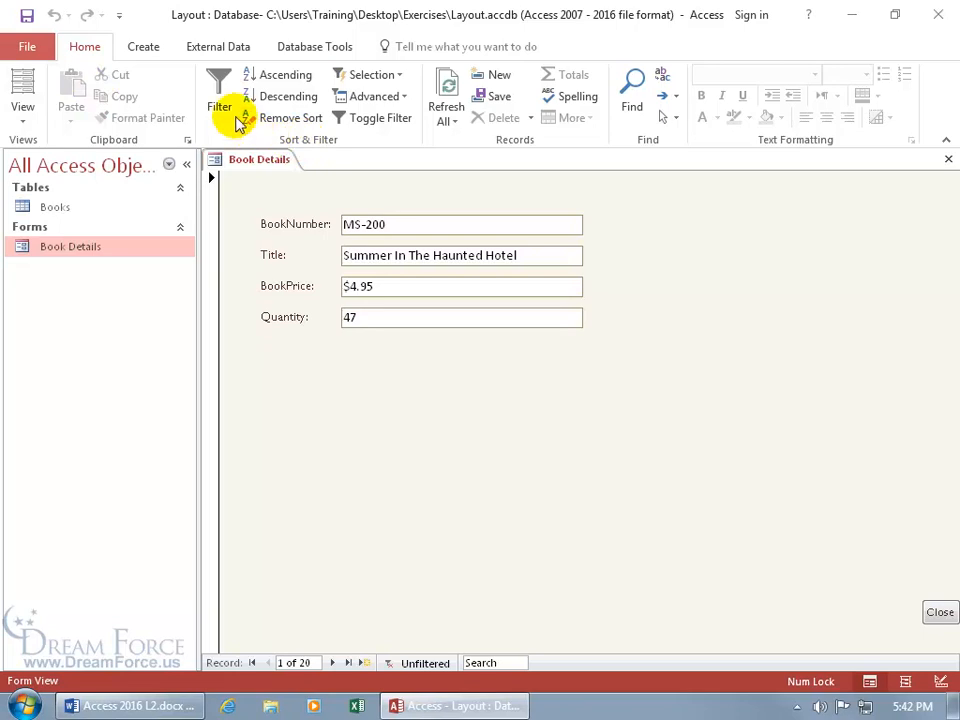
Step: Untick all BookNumber values and tick BD-299, BD-333, BS-797 and BS-719
click(220, 96)
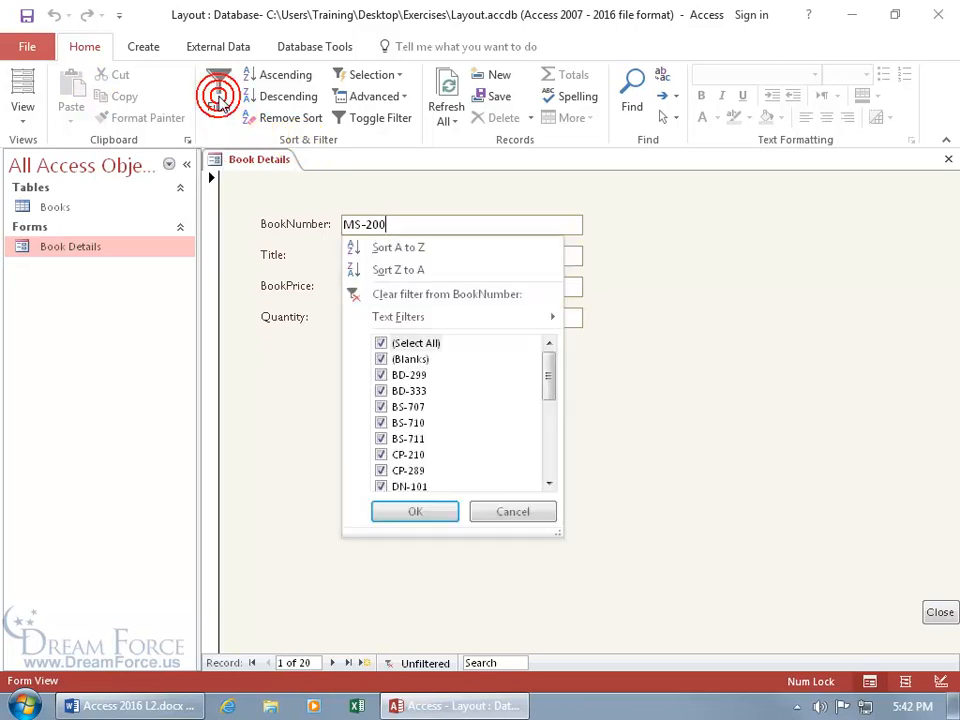
mouse_move(436, 430)
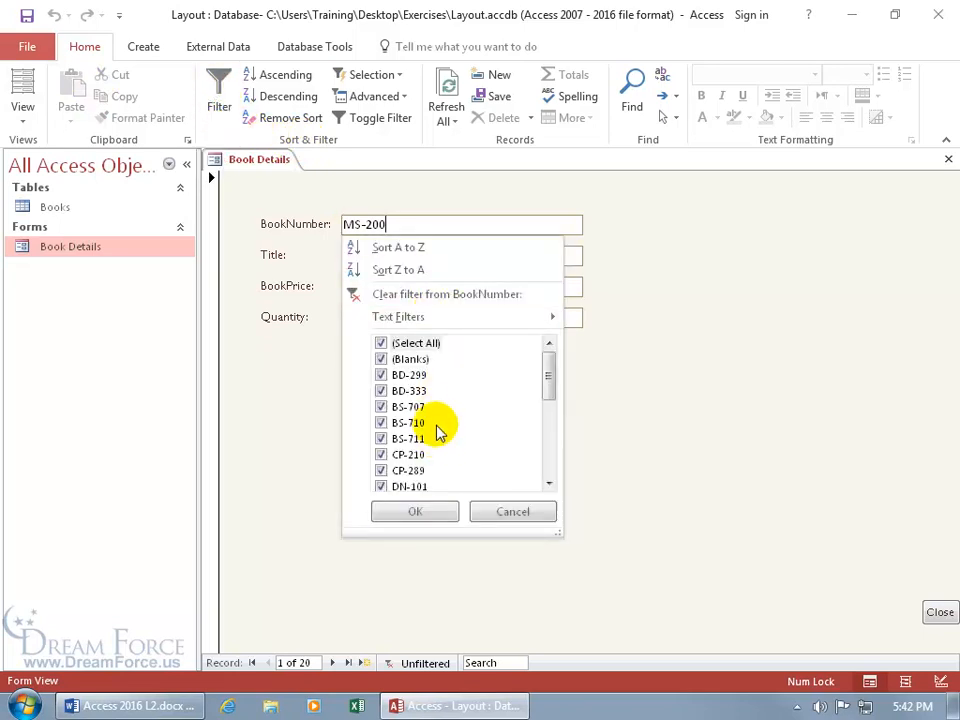
click(380, 342)
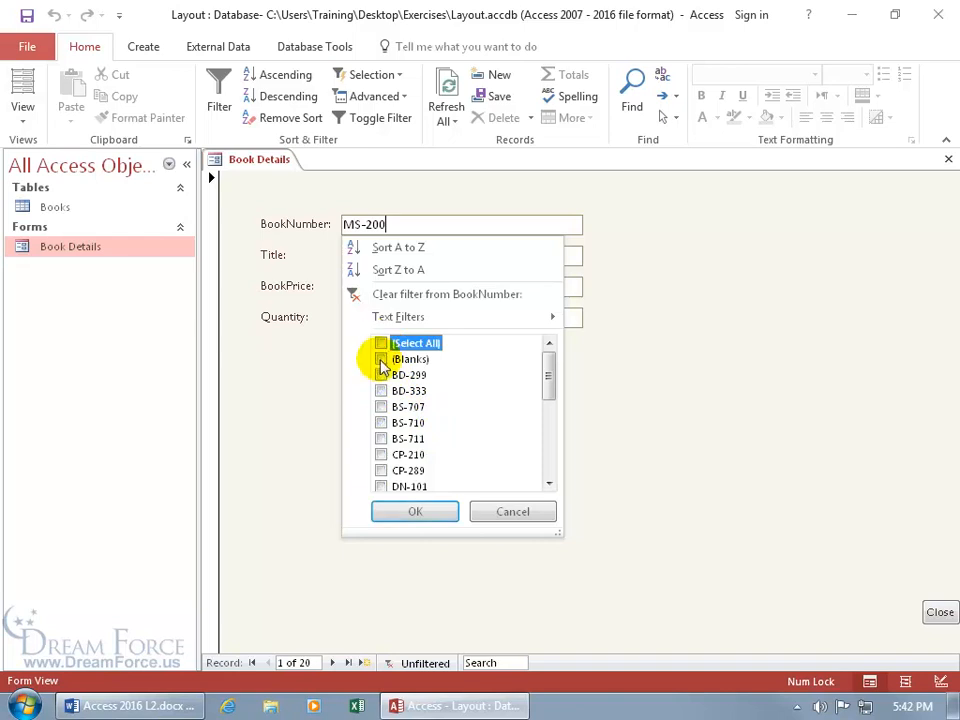
click(380, 390)
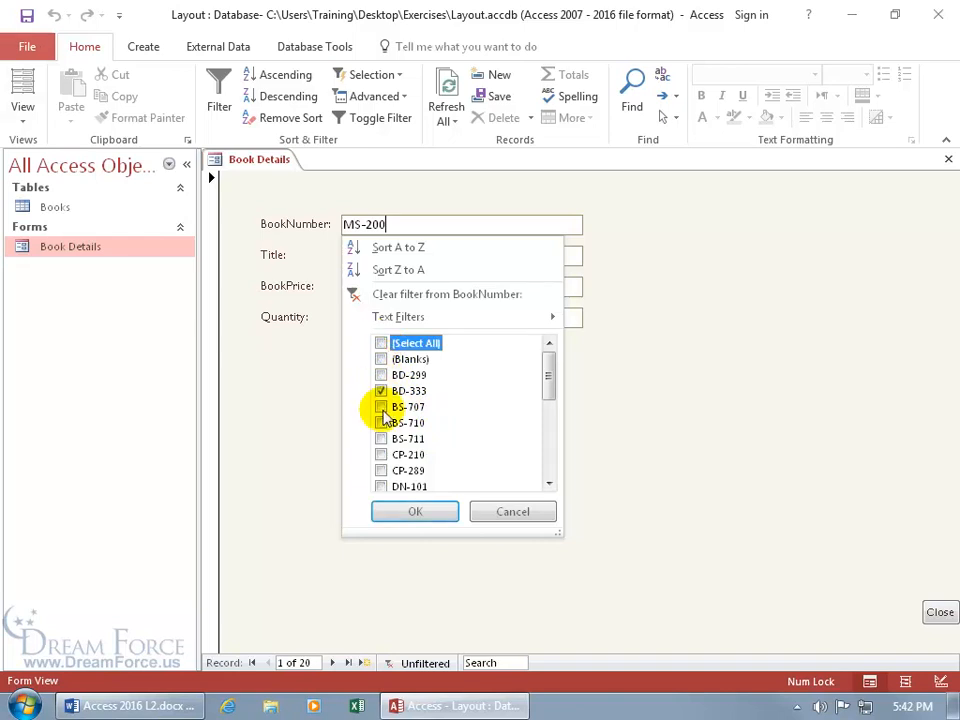
click(380, 406)
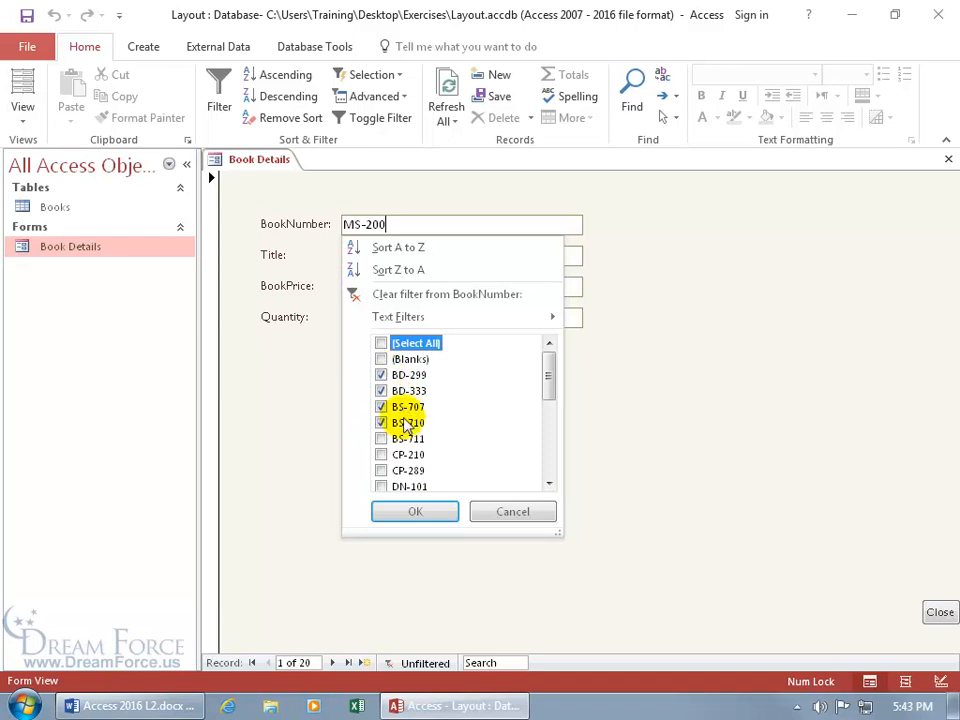
click(414, 512)
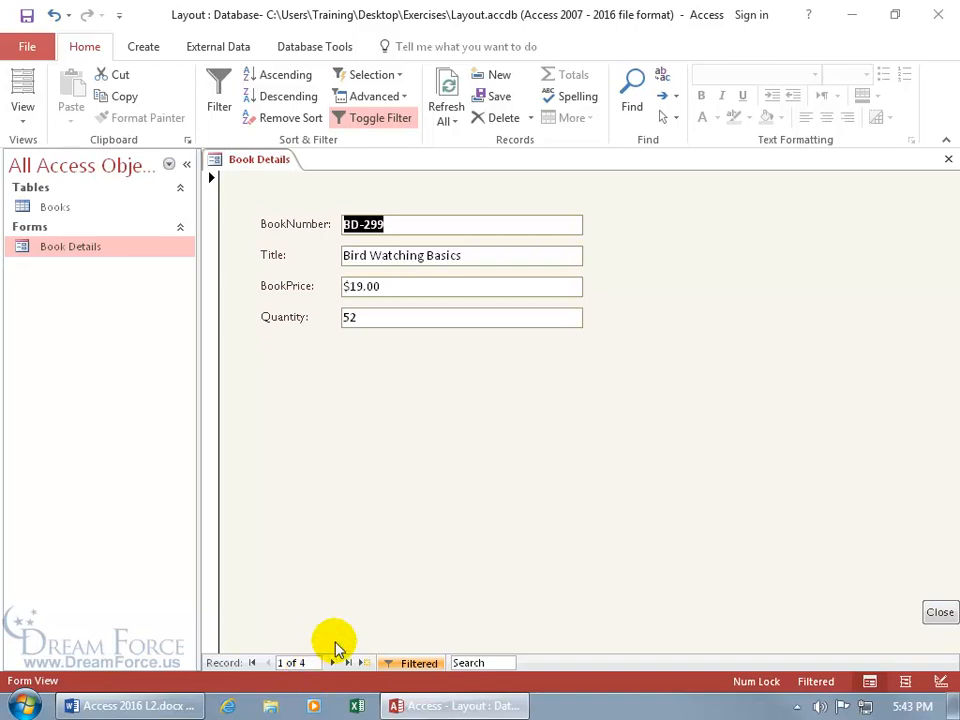
mouse_move(412, 662)
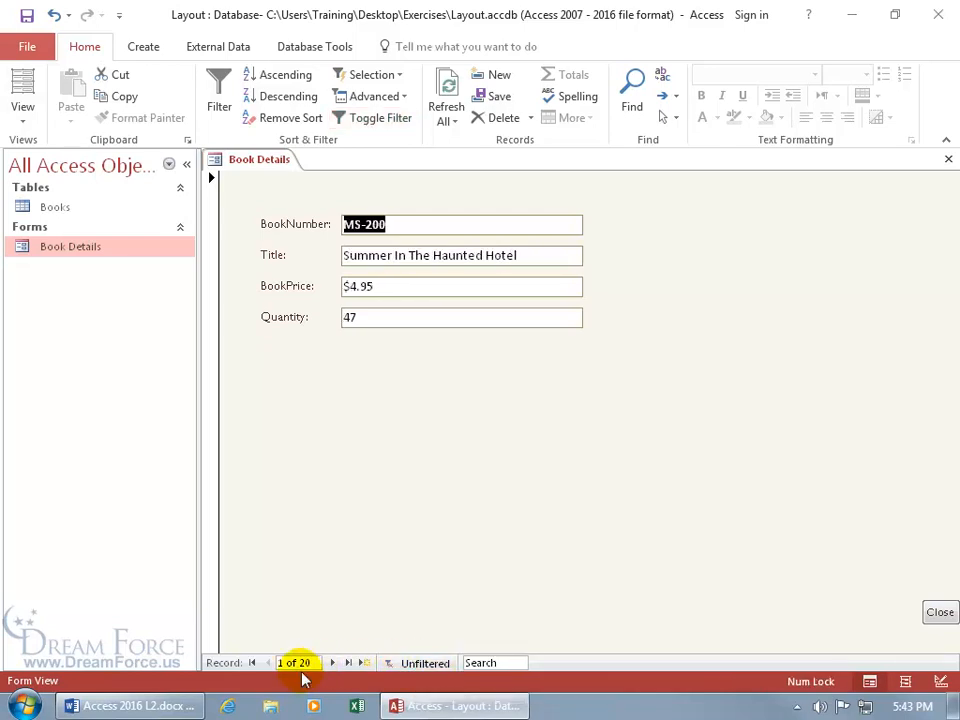
mouse_move(424, 664)
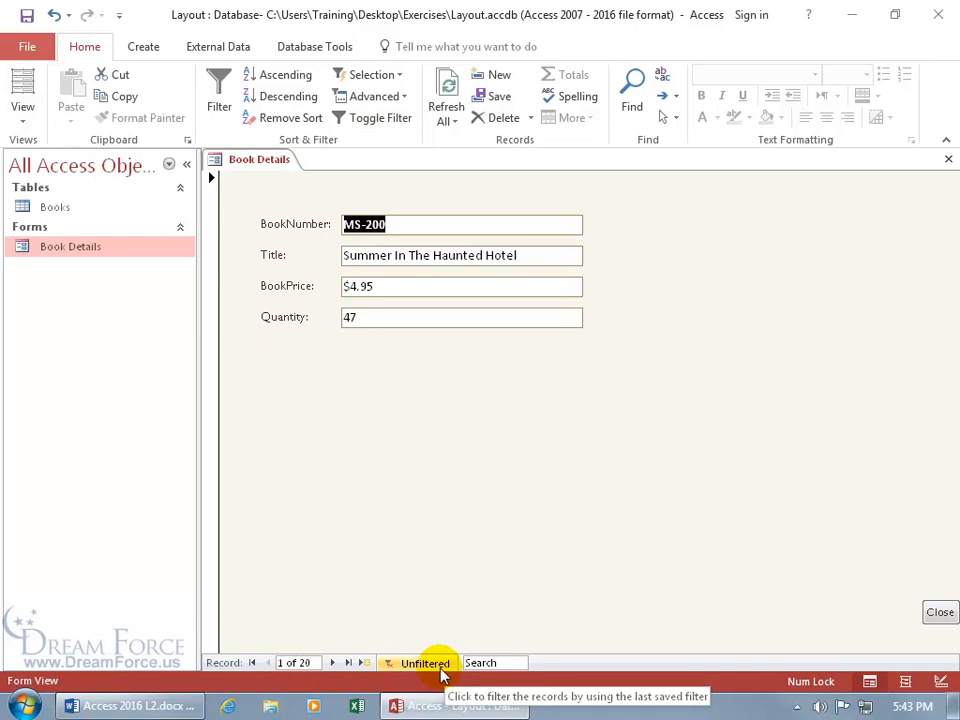
Step: Reapply the BookNumber filter, then switch it off to show all 20 records
click(424, 662)
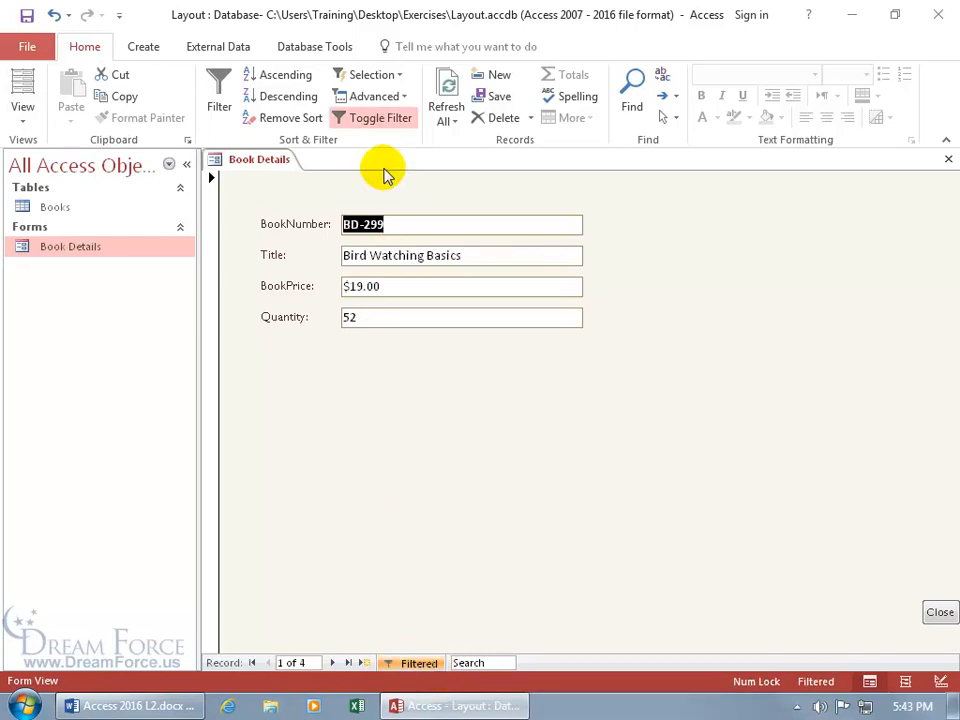
mouse_move(376, 150)
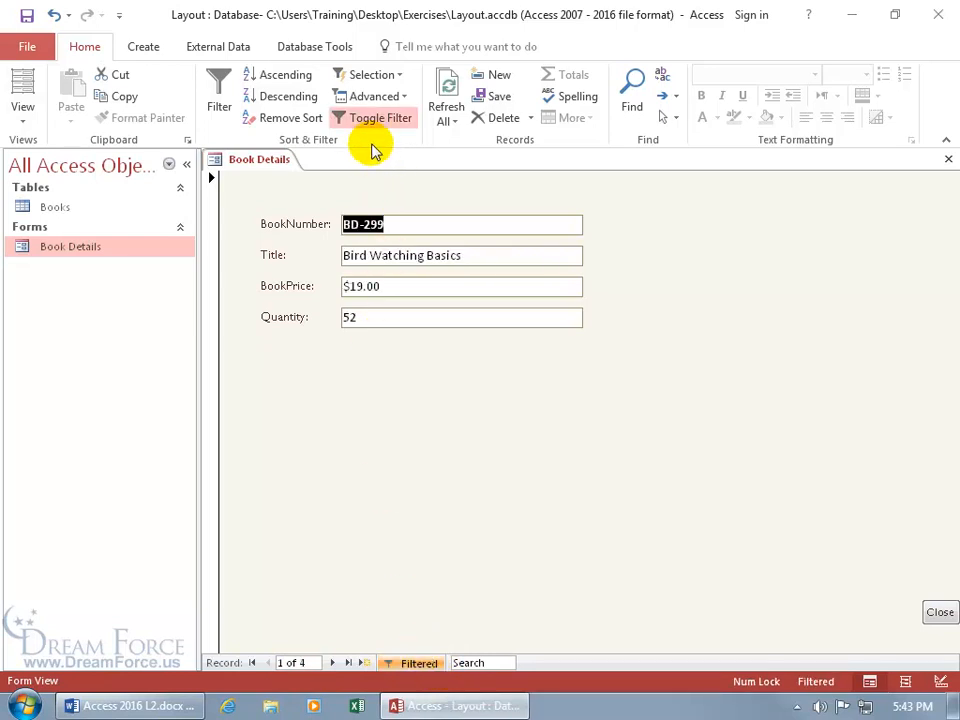
click(380, 116)
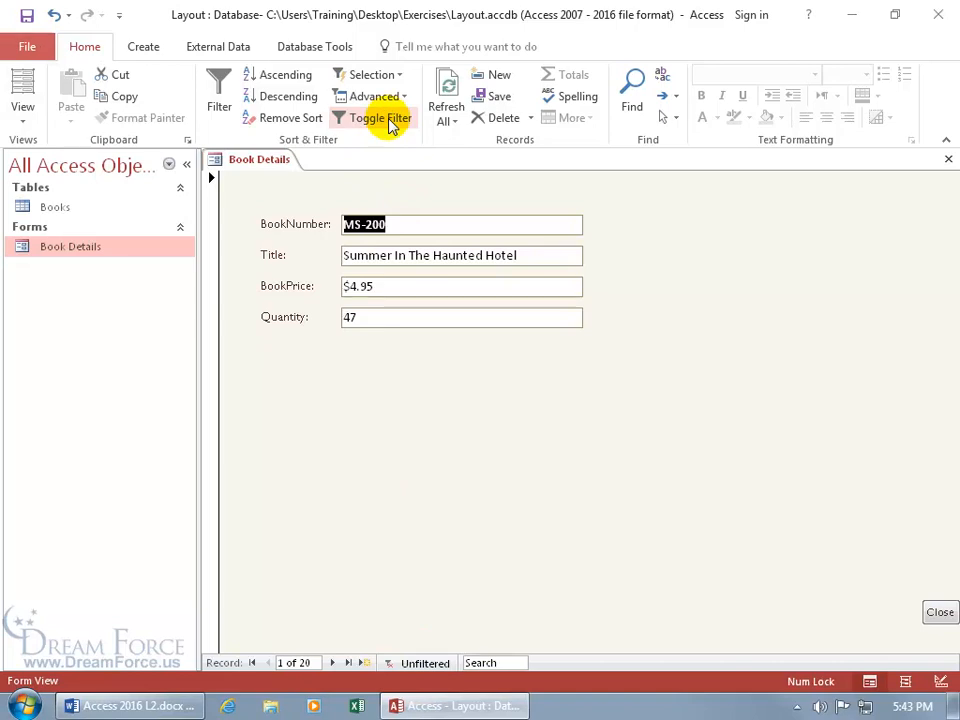
mouse_move(344, 632)
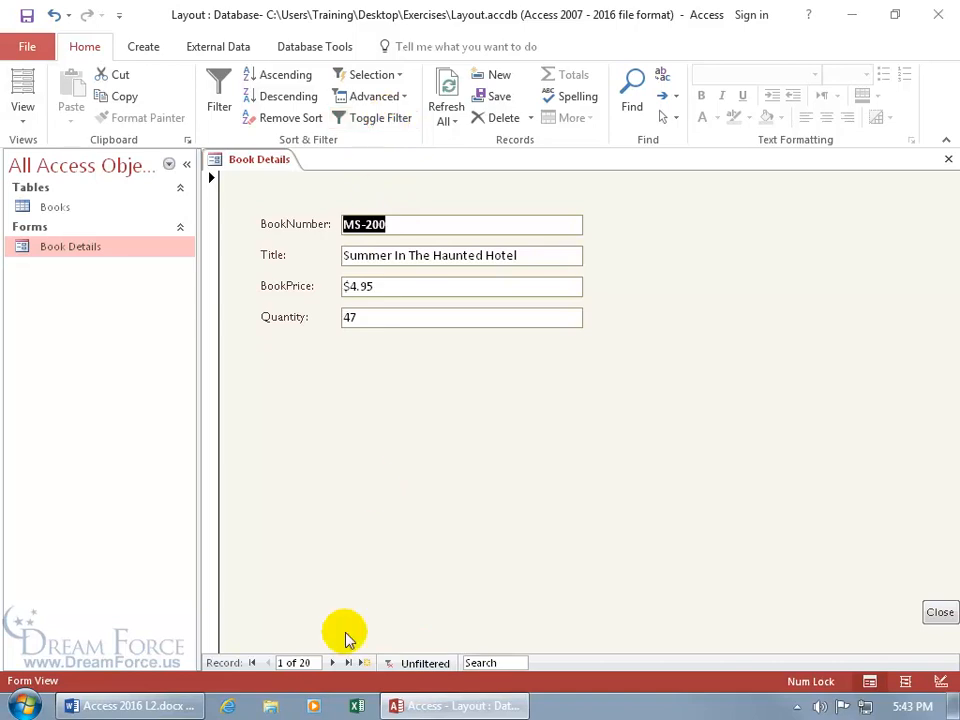
mouse_move(424, 664)
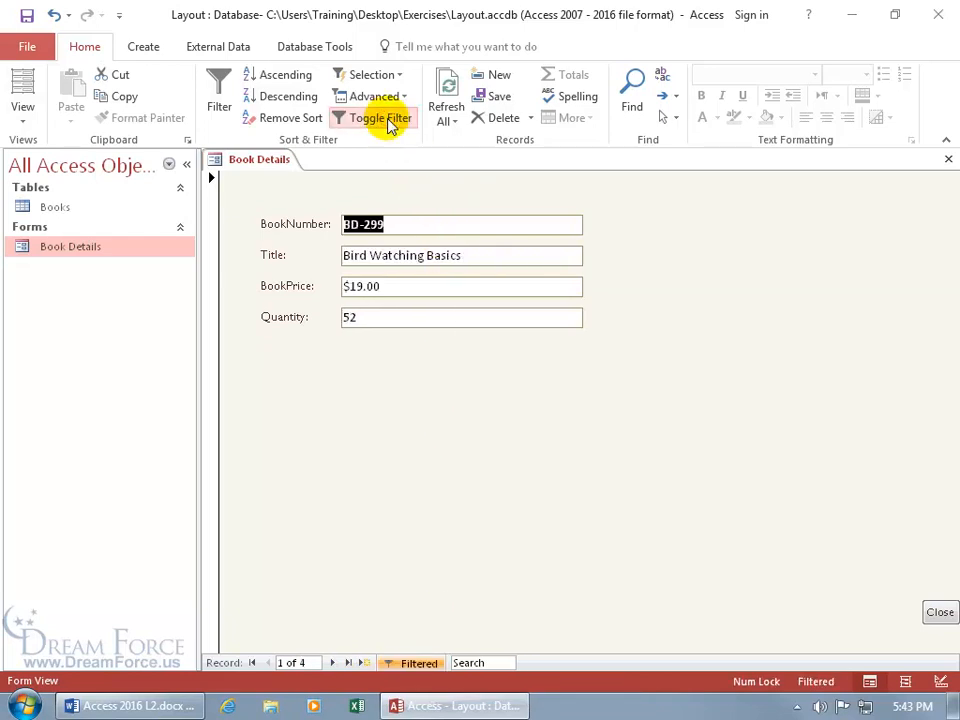
mouse_move(380, 124)
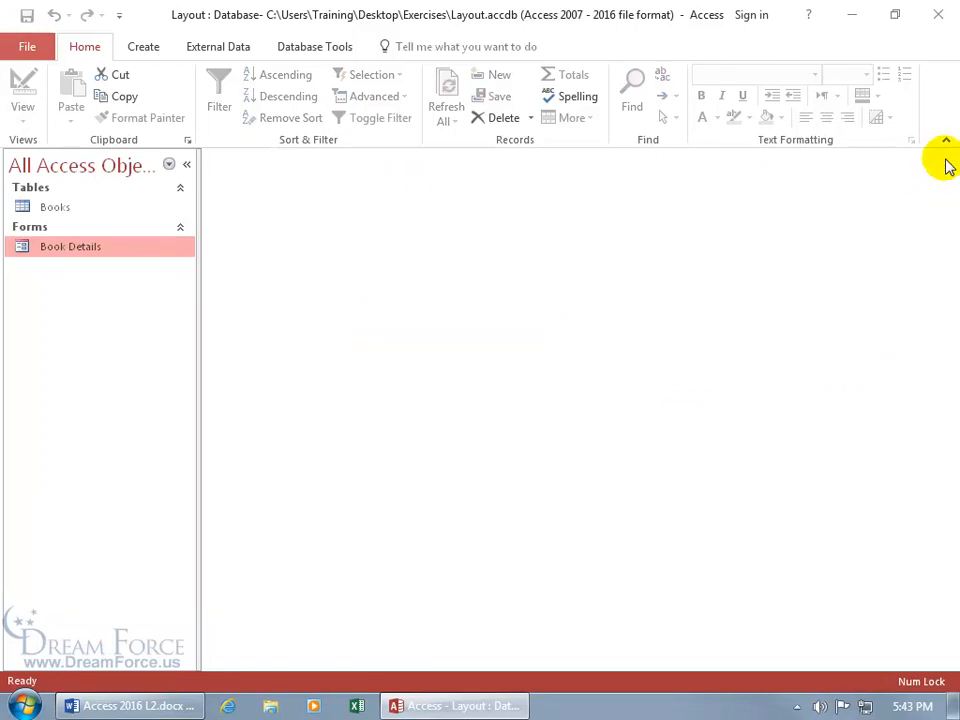
mouse_move(550, 256)
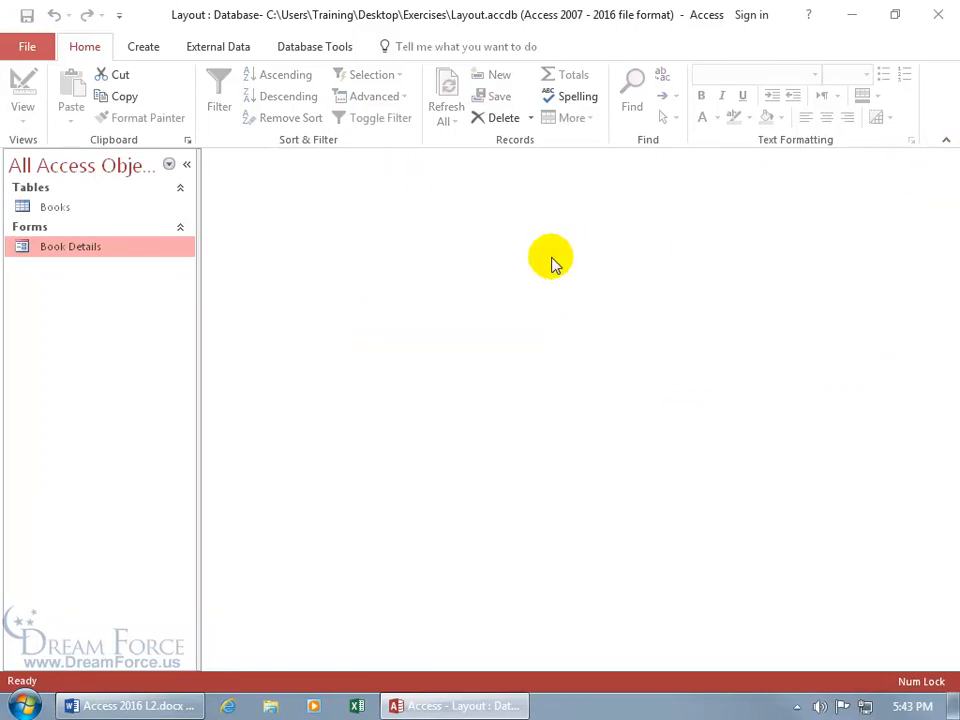
mouse_move(164, 264)
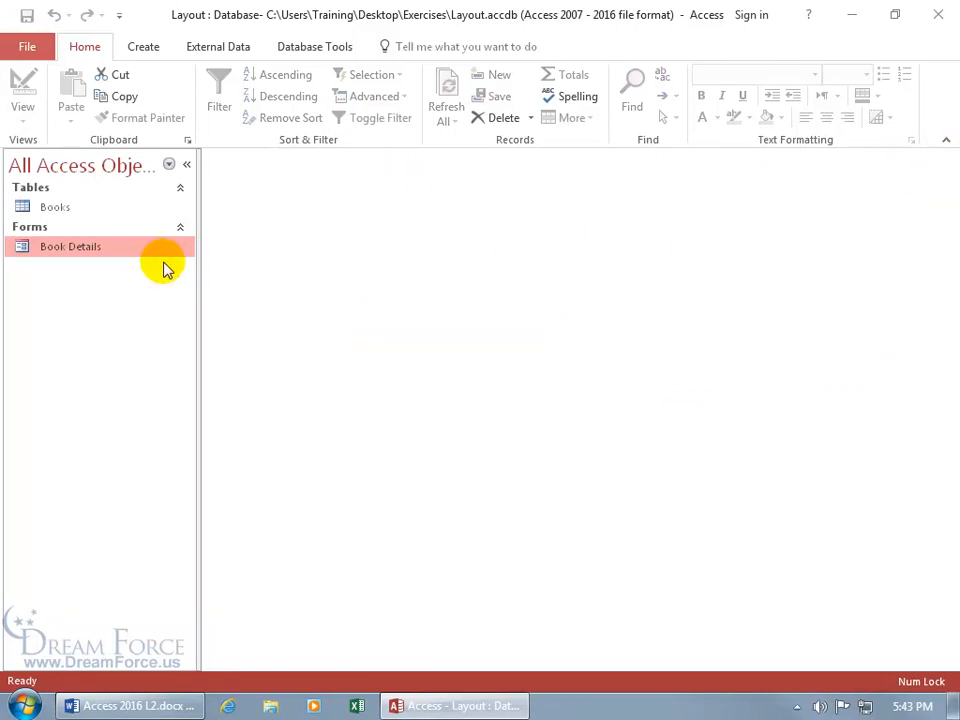
Step: Reopen Book Details from the Navigation Pane and reapply its saved four-book filter
double_click(70, 246)
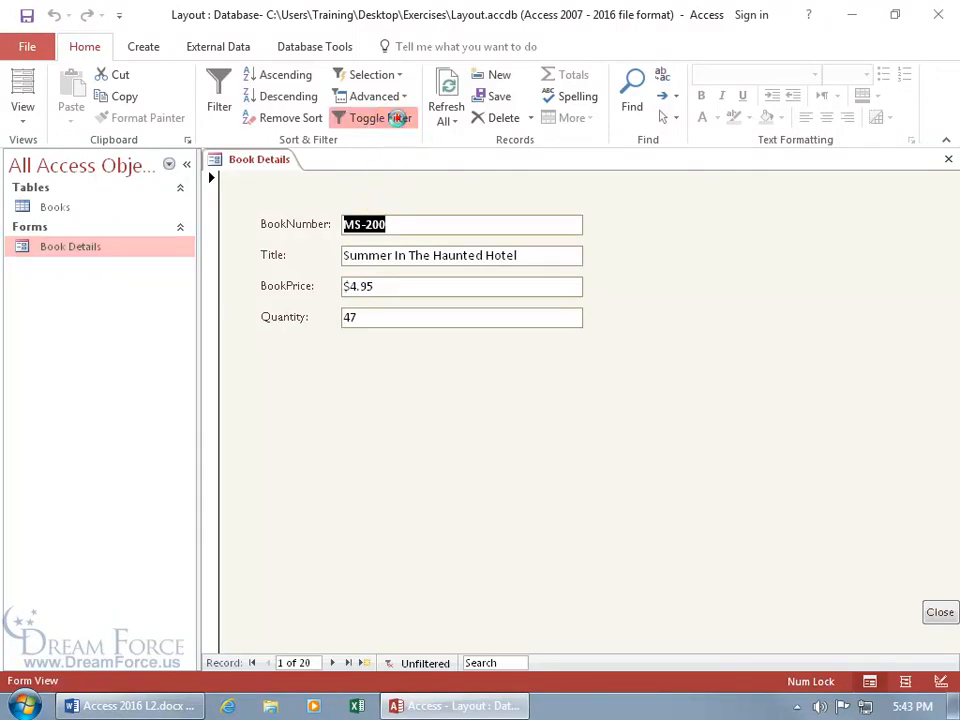
click(374, 116)
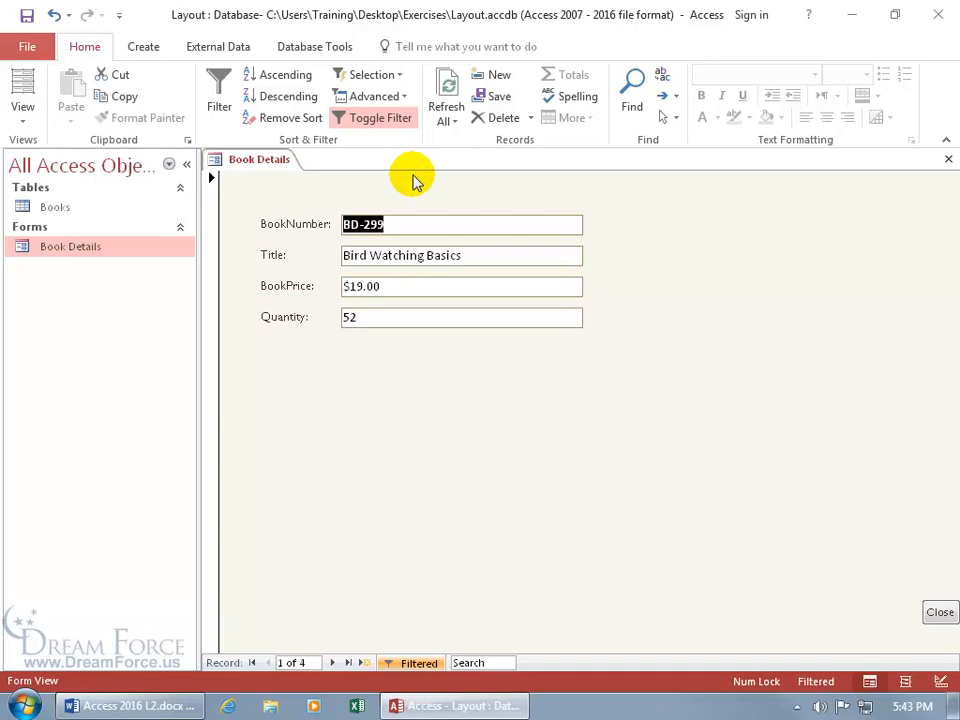
mouse_move(378, 158)
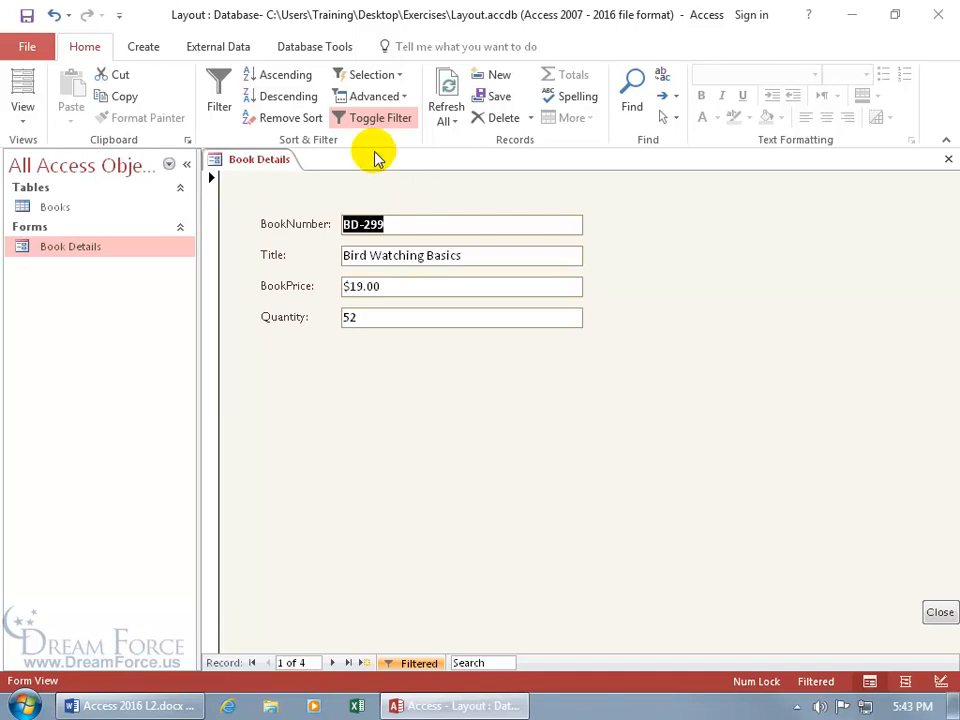
mouse_move(392, 156)
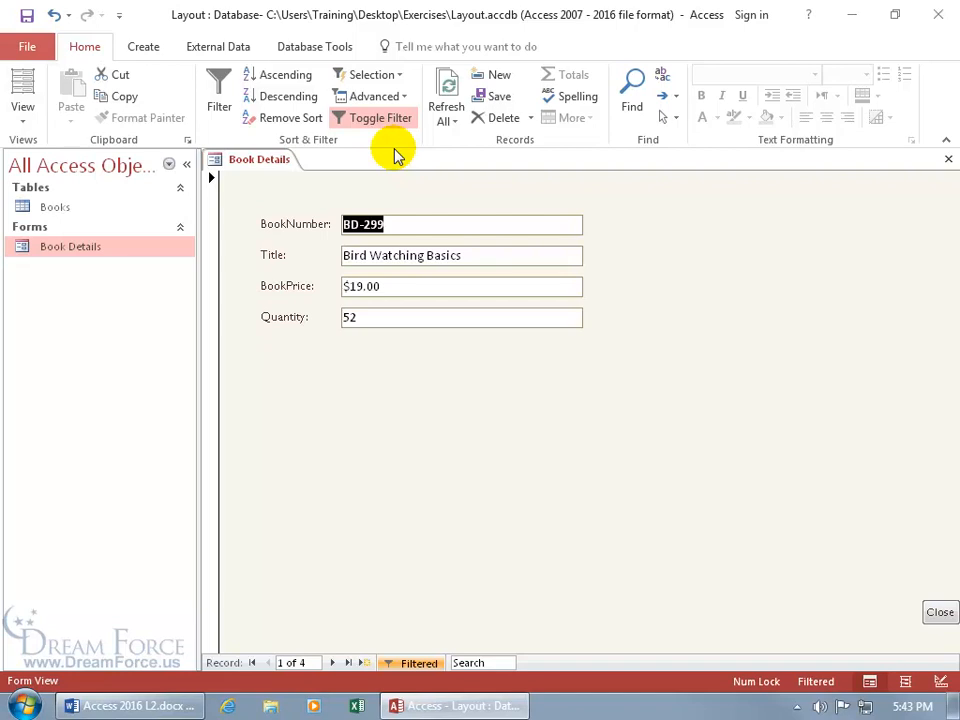
mouse_move(376, 96)
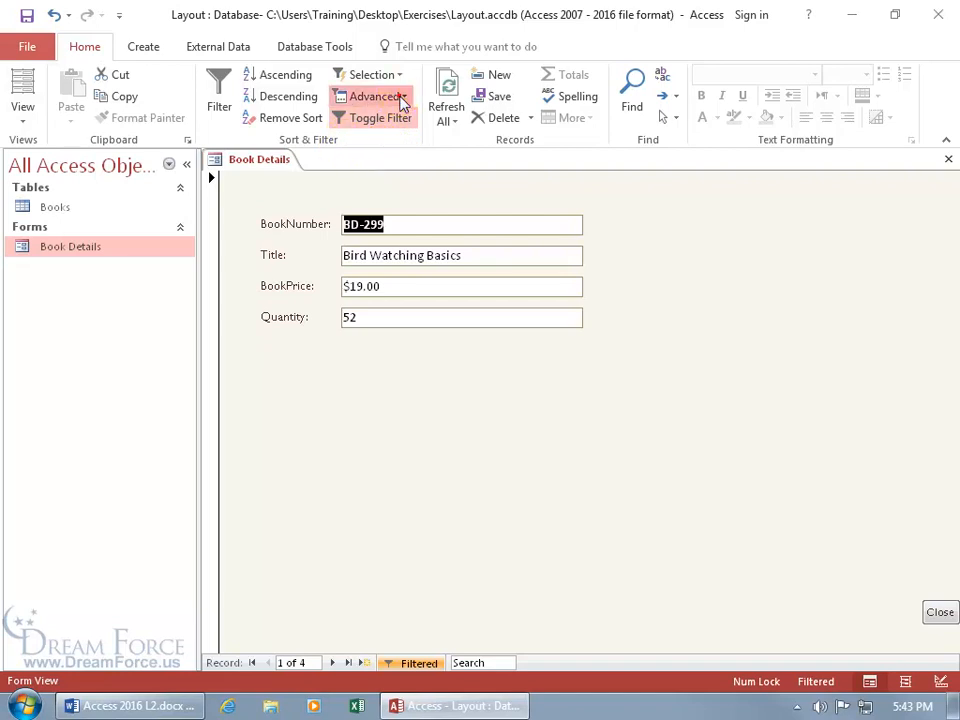
Step: Clear all filters via Advanced so all 20 records are available
click(378, 96)
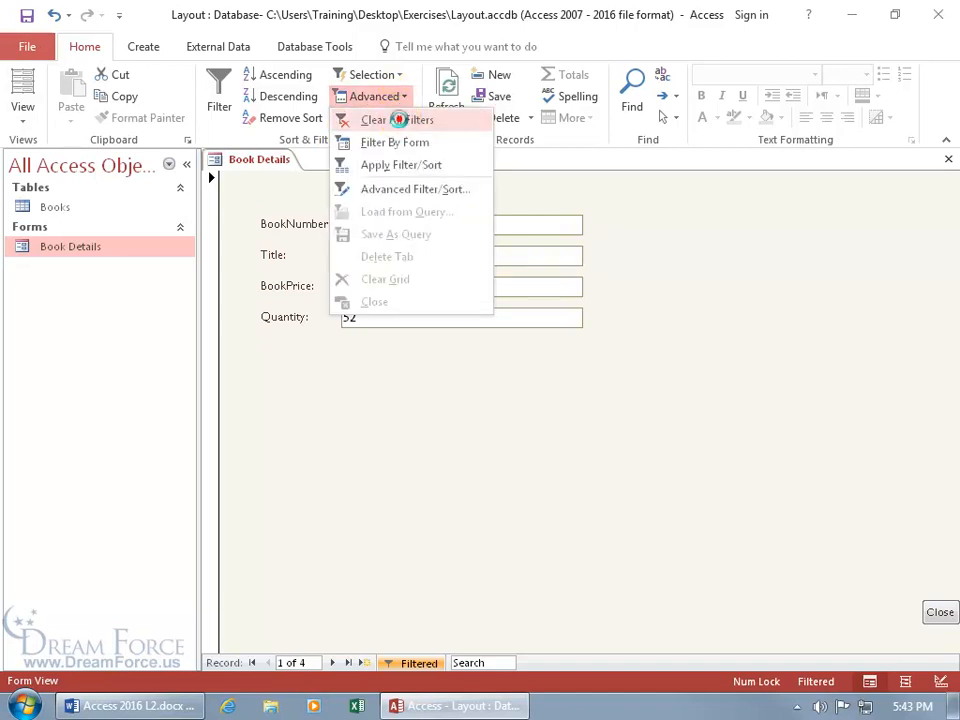
click(394, 120)
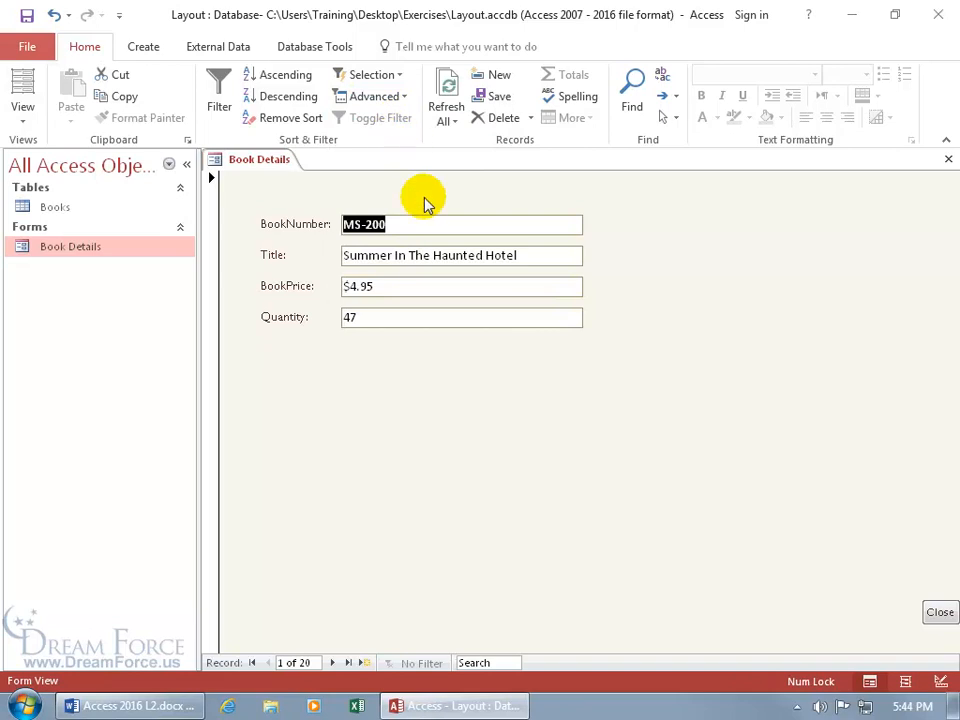
mouse_move(396, 124)
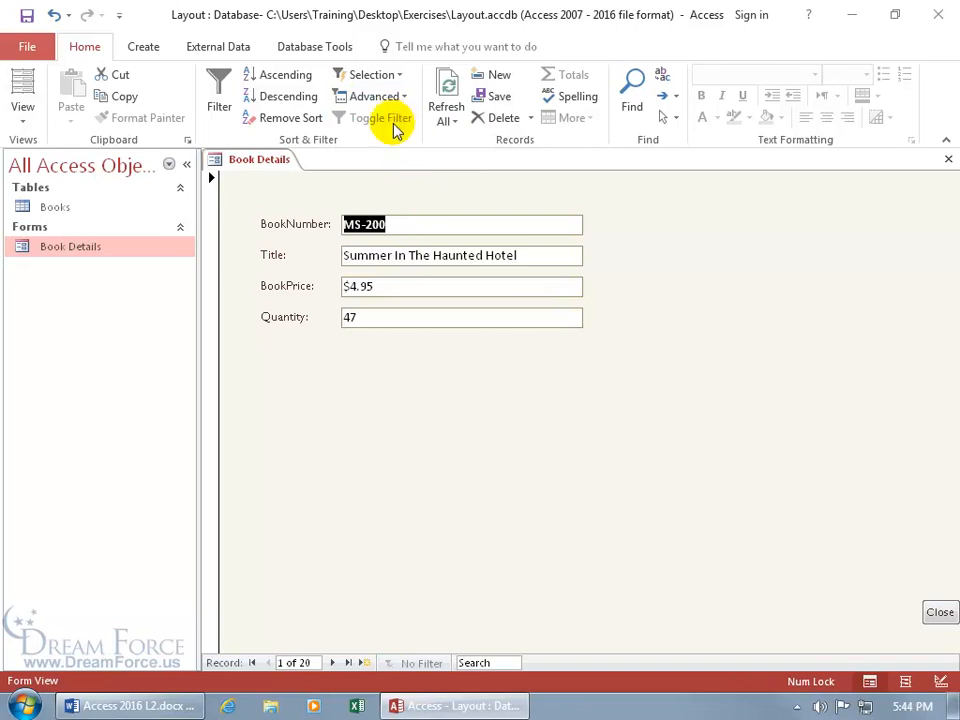
mouse_move(310, 190)
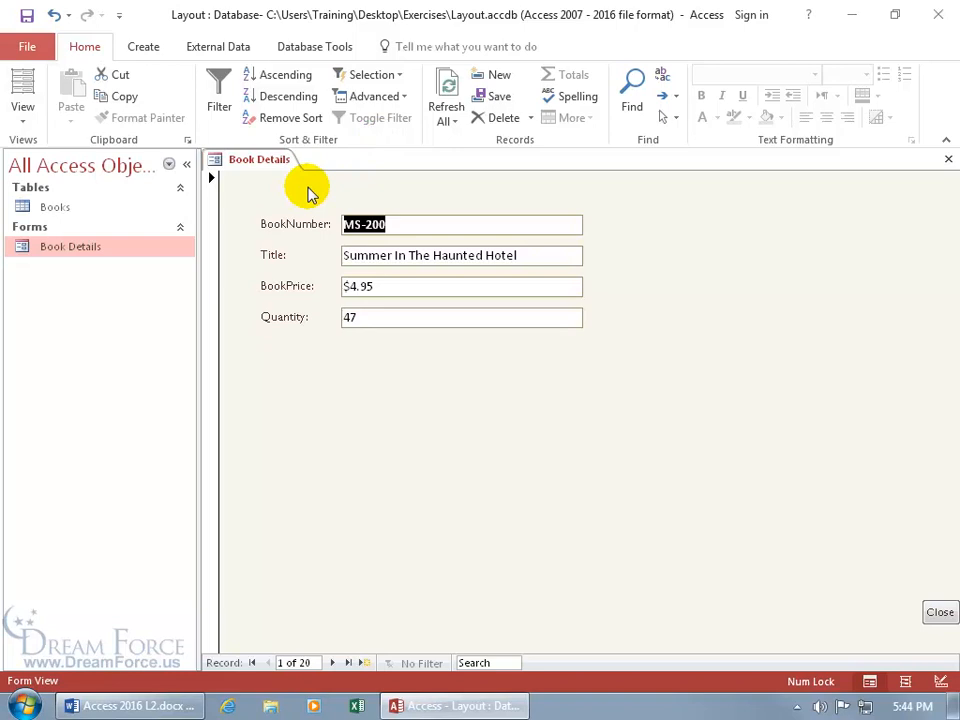
click(460, 224)
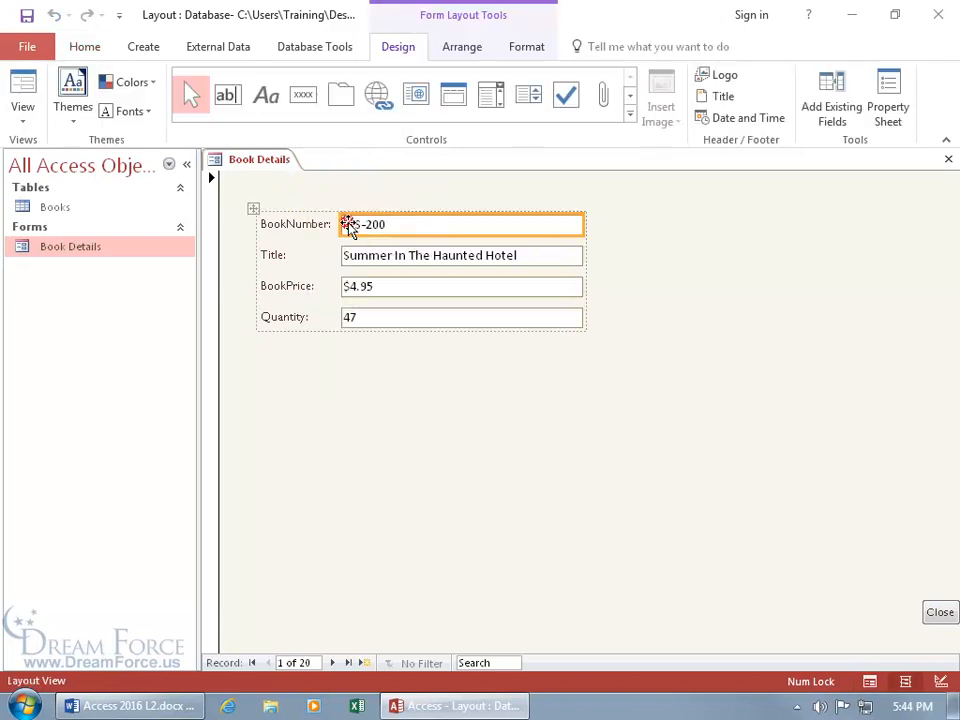
click(460, 256)
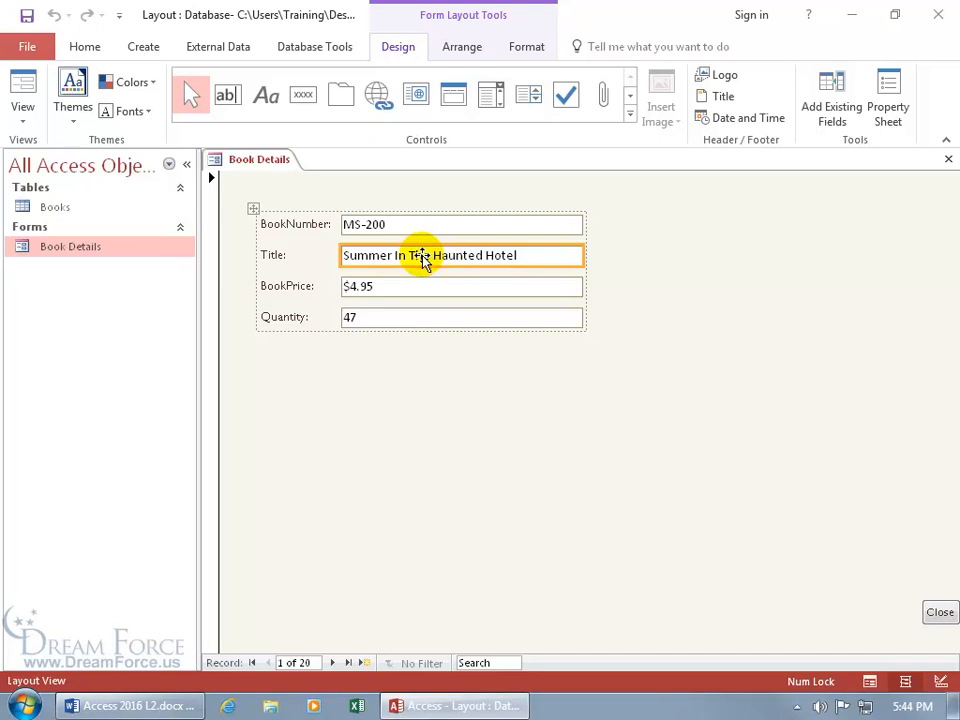
mouse_move(464, 260)
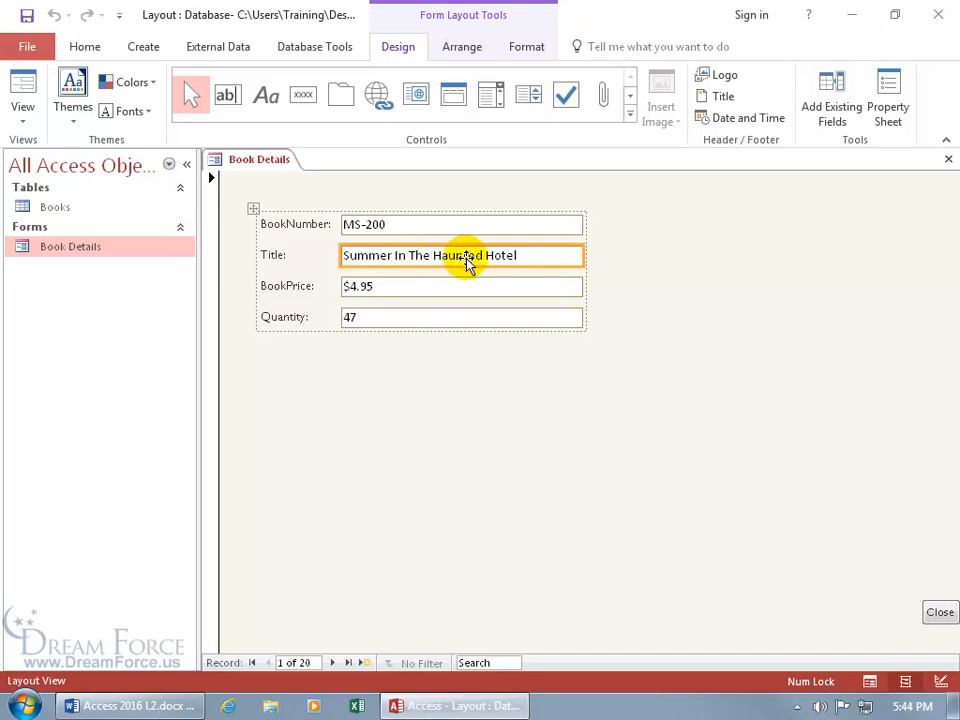
mouse_move(450, 260)
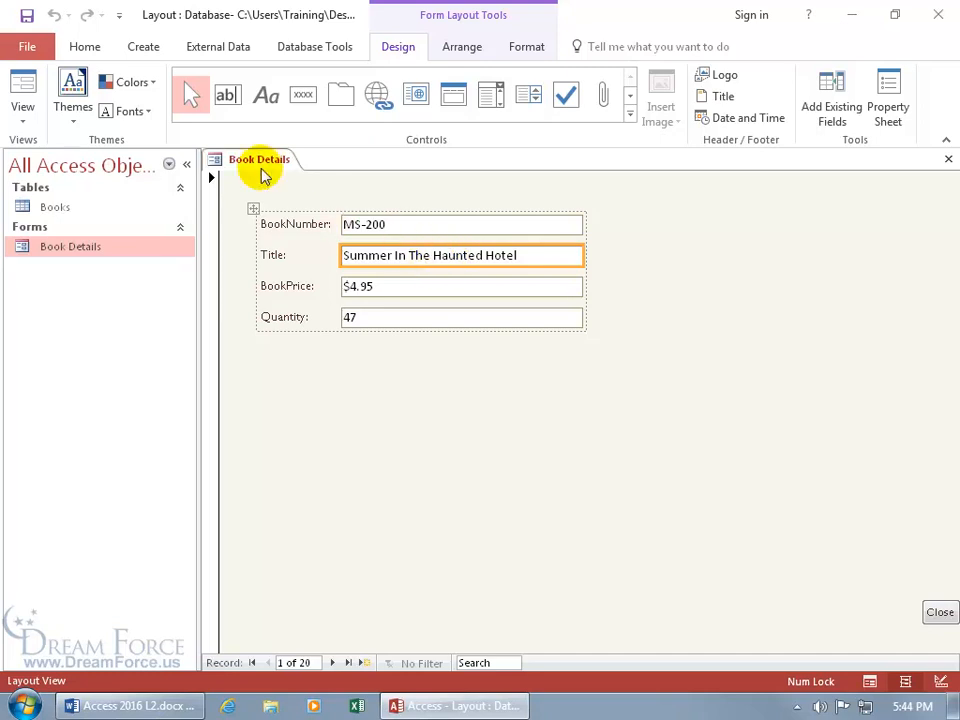
Step: On the Home tab, untick all titles in the Title filter list and tick a single title
click(84, 46)
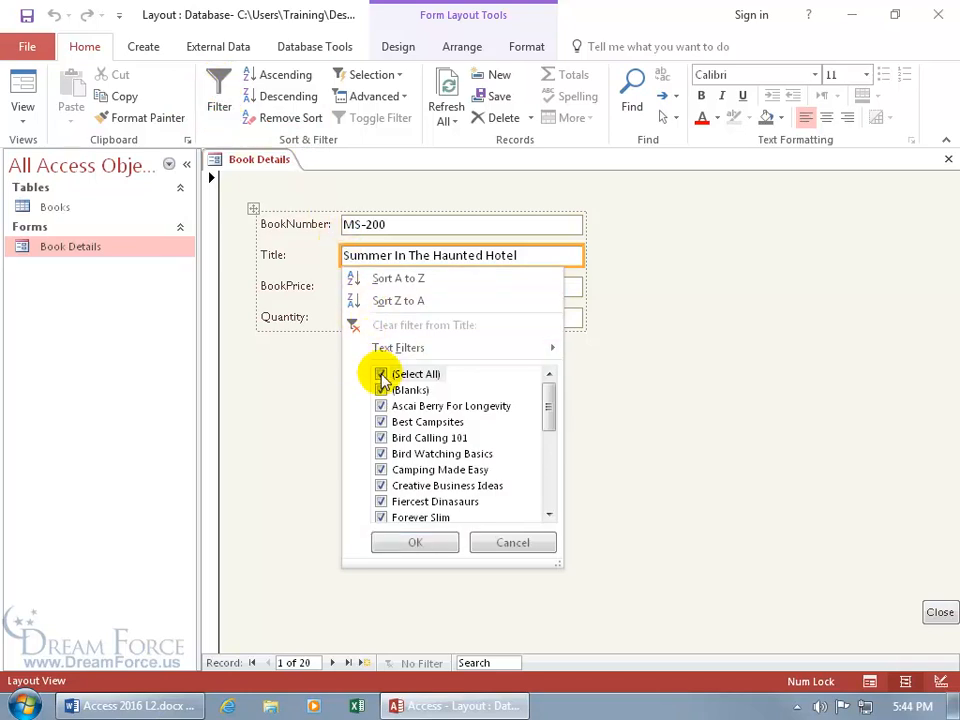
click(380, 374)
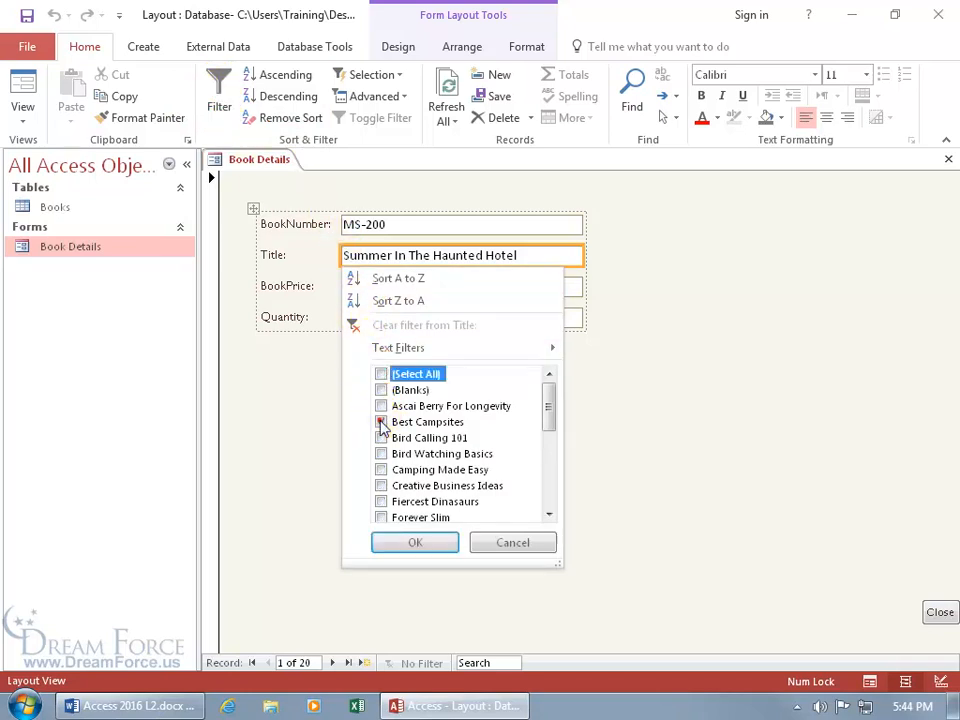
click(380, 420)
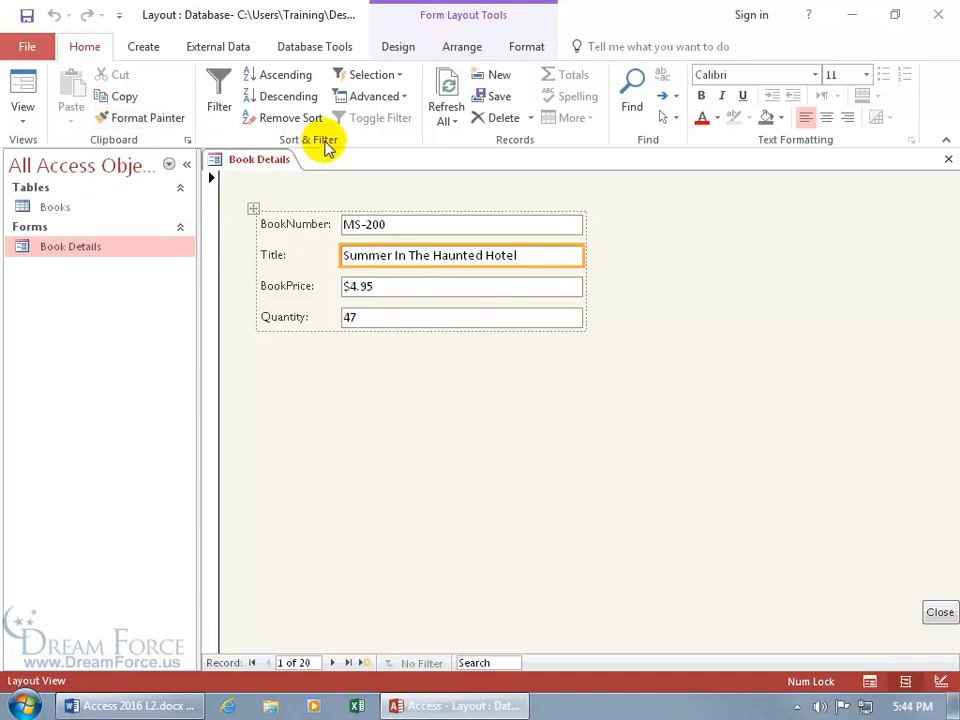
Step: Filter by Selection to titles equal to 'Summer In The Haunted Hotel' and reapply it
click(370, 74)
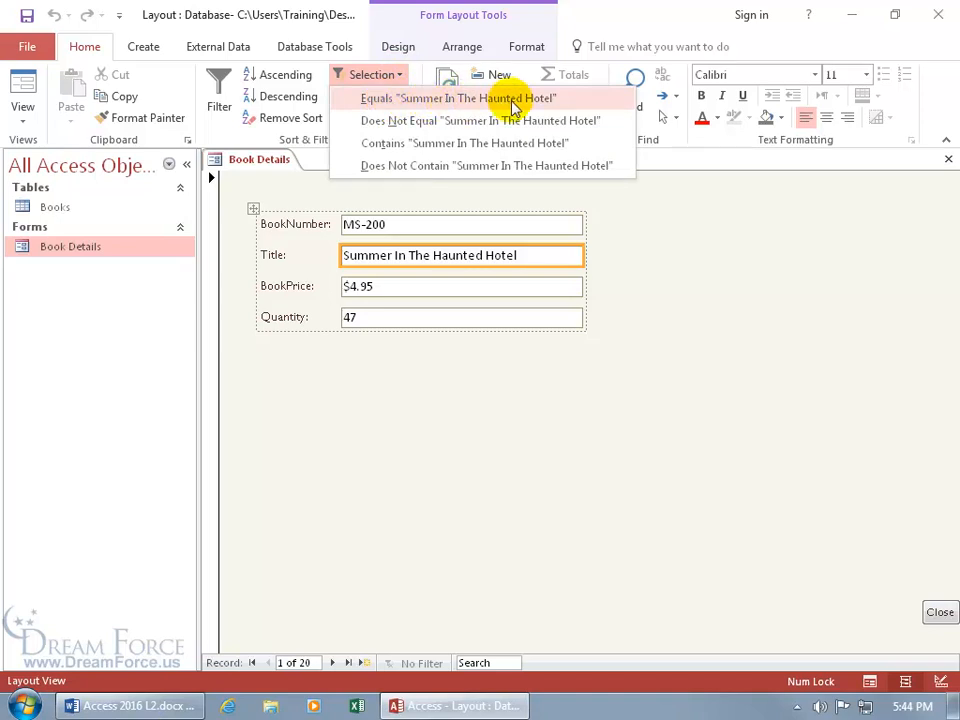
click(458, 98)
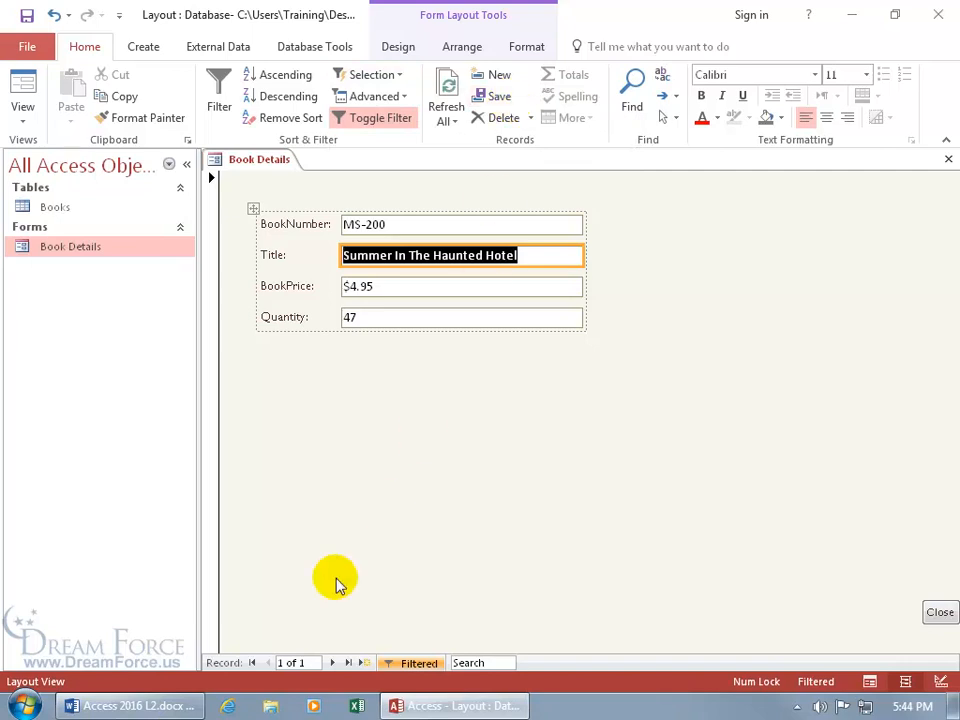
mouse_move(336, 668)
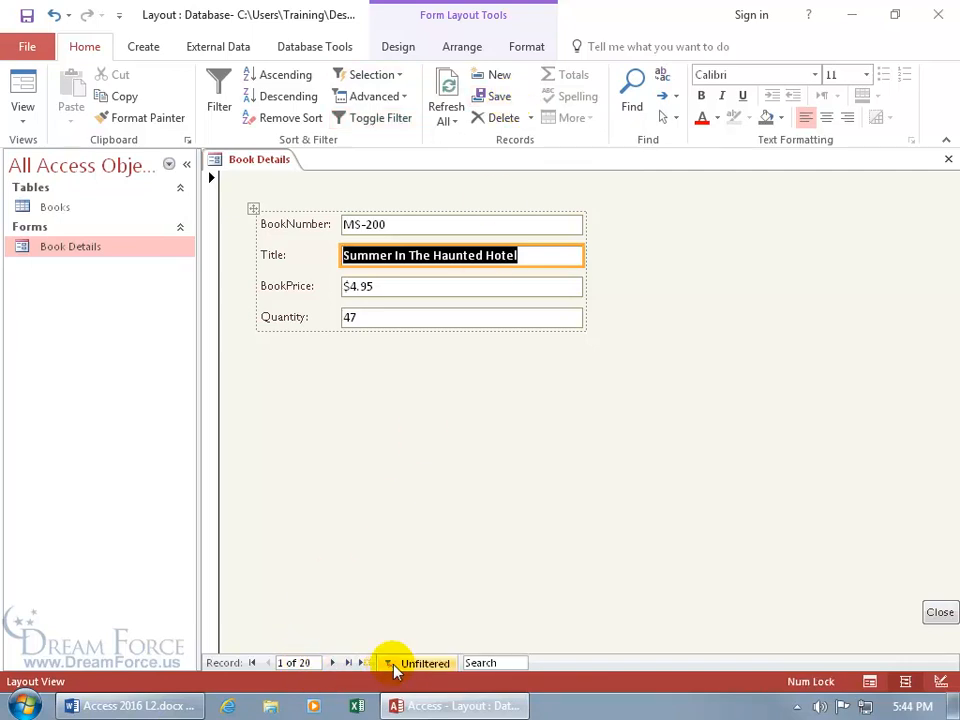
click(380, 116)
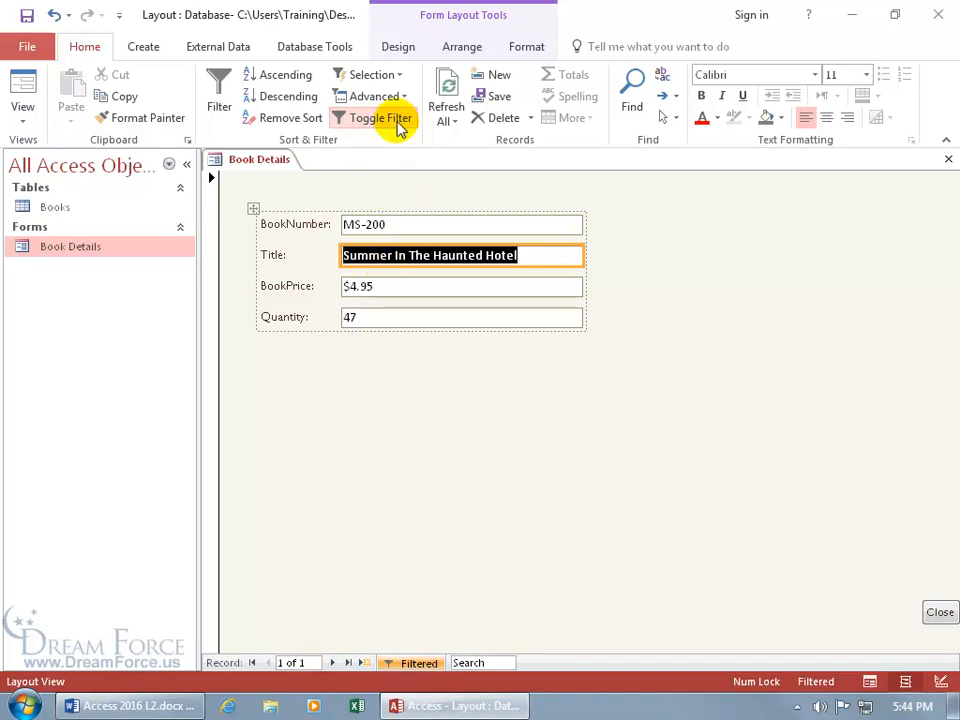
Step: Clear the title filter via Advanced > Clear All Filters, restoring all 20 records
click(376, 96)
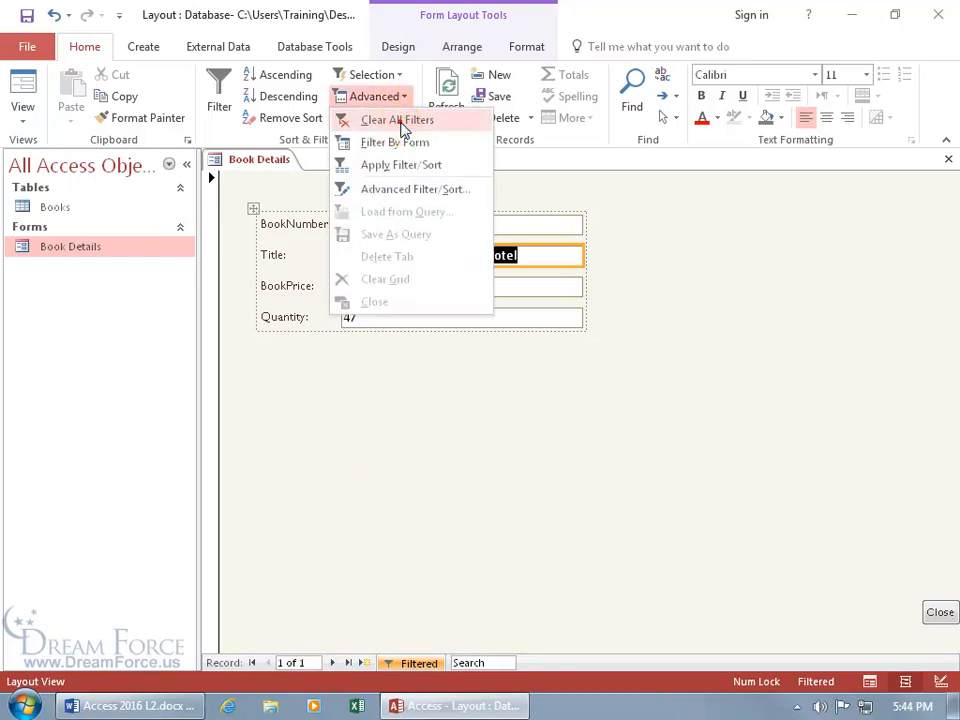
click(396, 120)
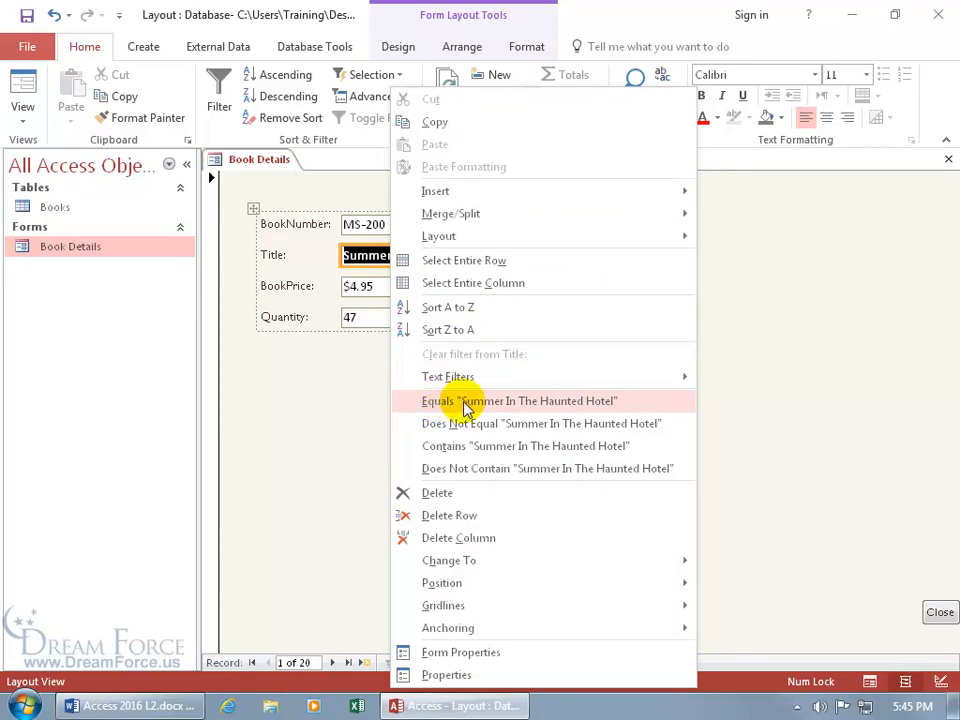
mouse_move(462, 424)
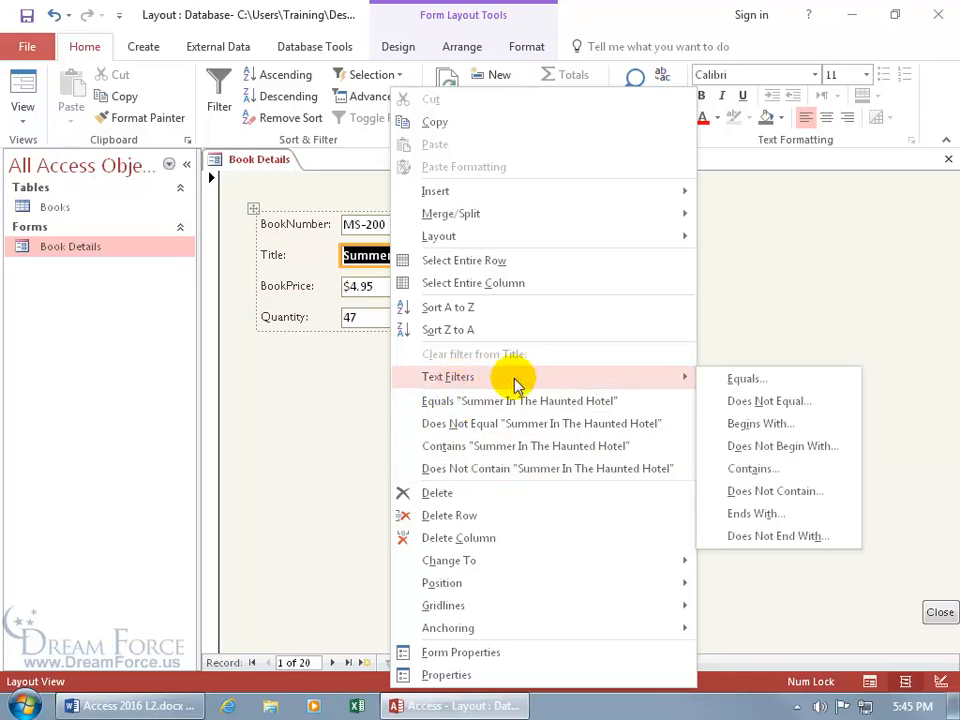
click(748, 378)
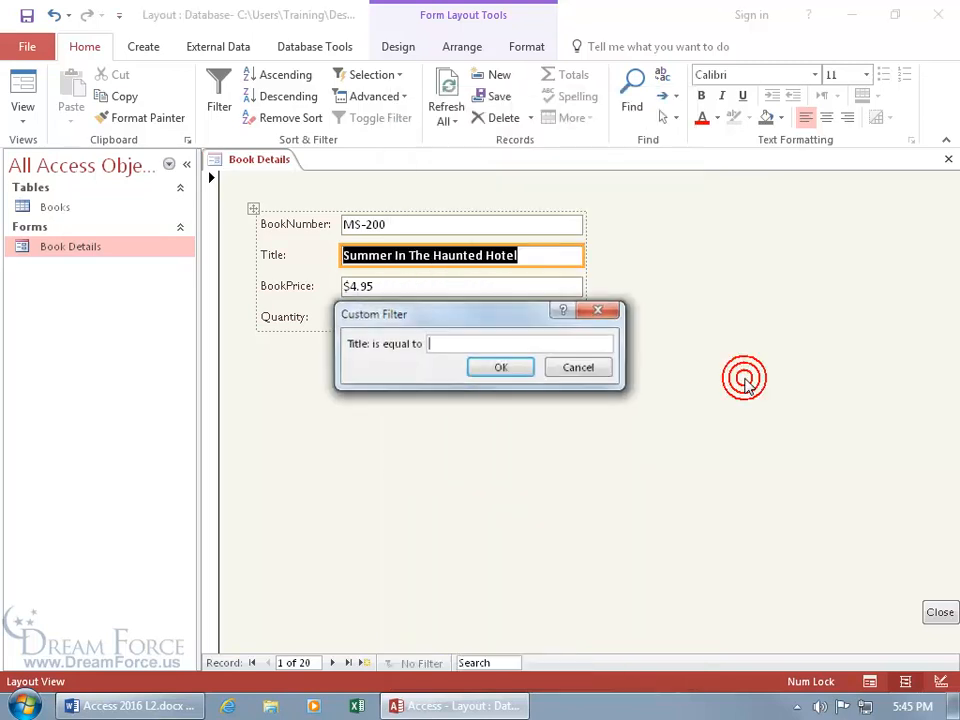
mouse_move(502, 368)
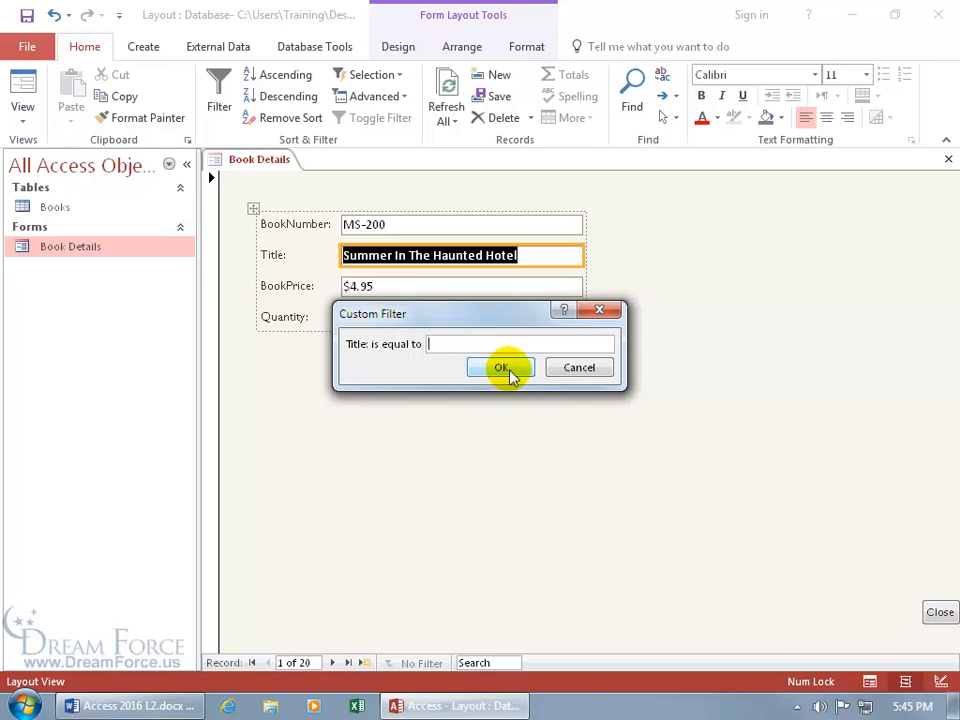
click(502, 368)
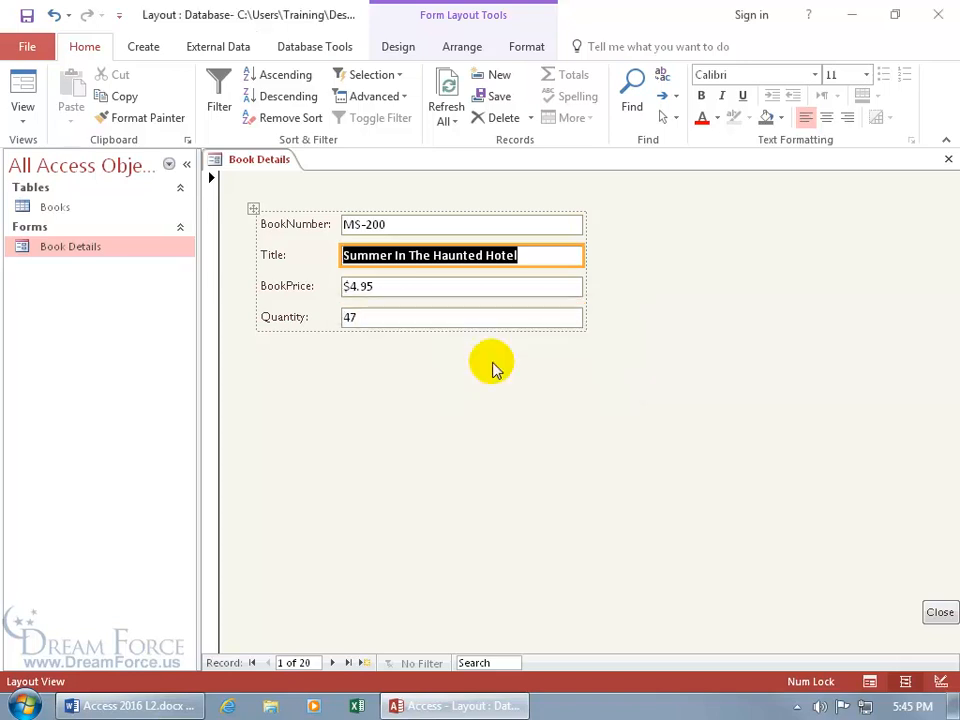
mouse_move(464, 356)
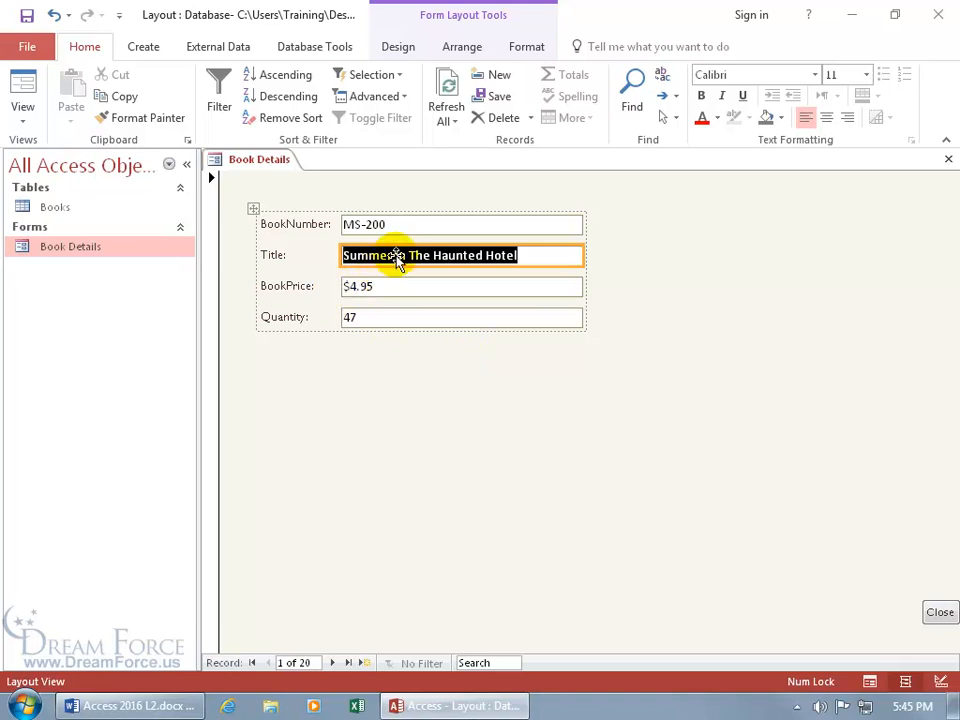
Step: Sort records by Title A to Z from the Title field's shortcut menu
right_click(430, 256)
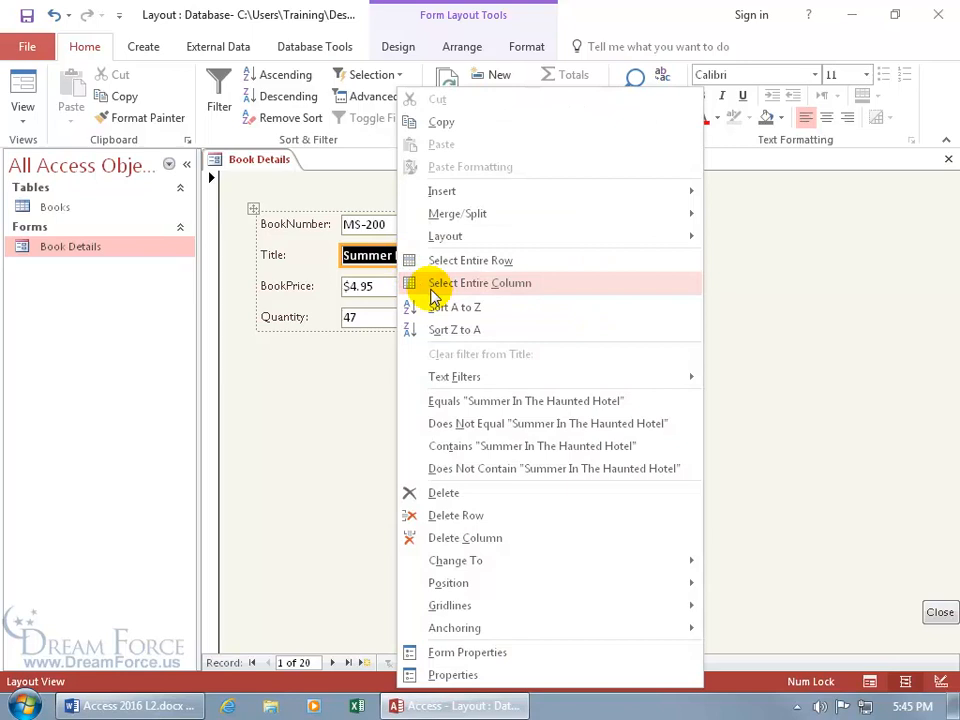
mouse_move(454, 308)
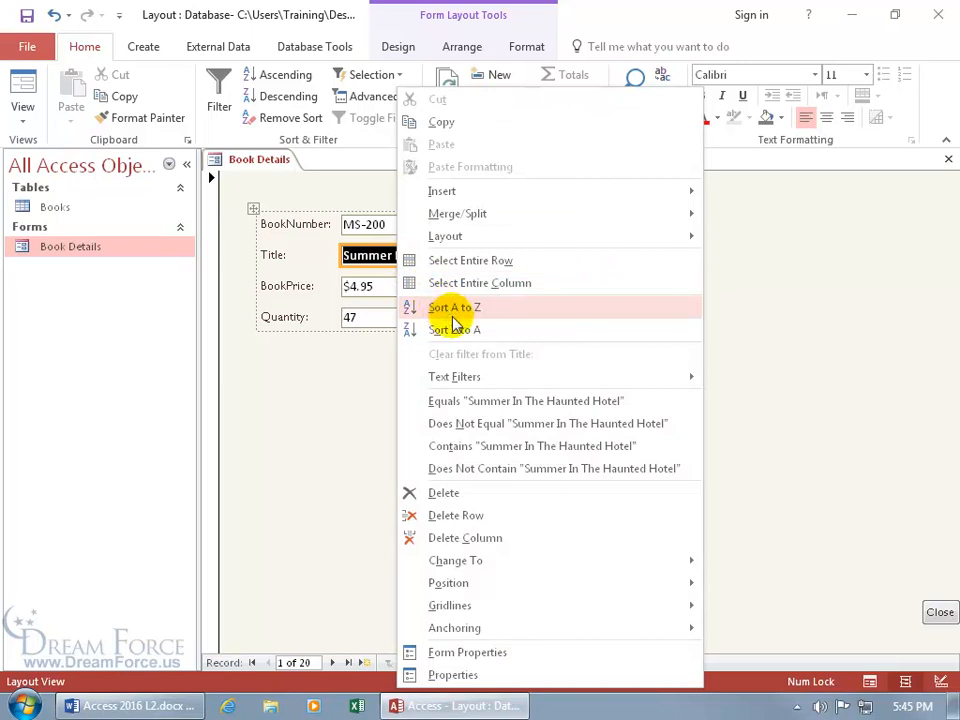
mouse_move(456, 354)
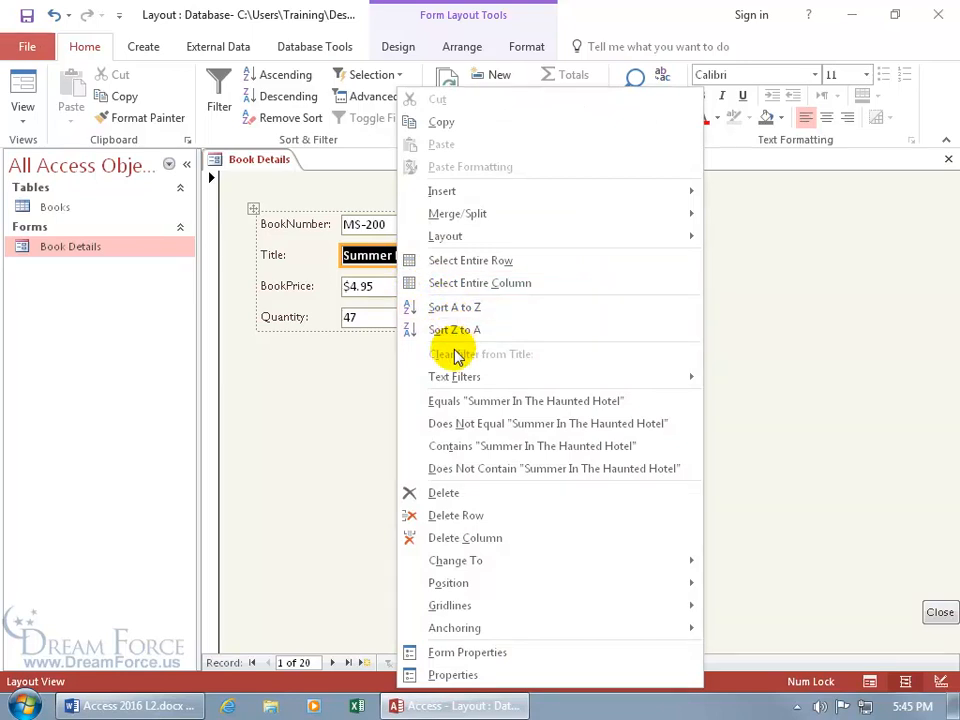
mouse_move(456, 330)
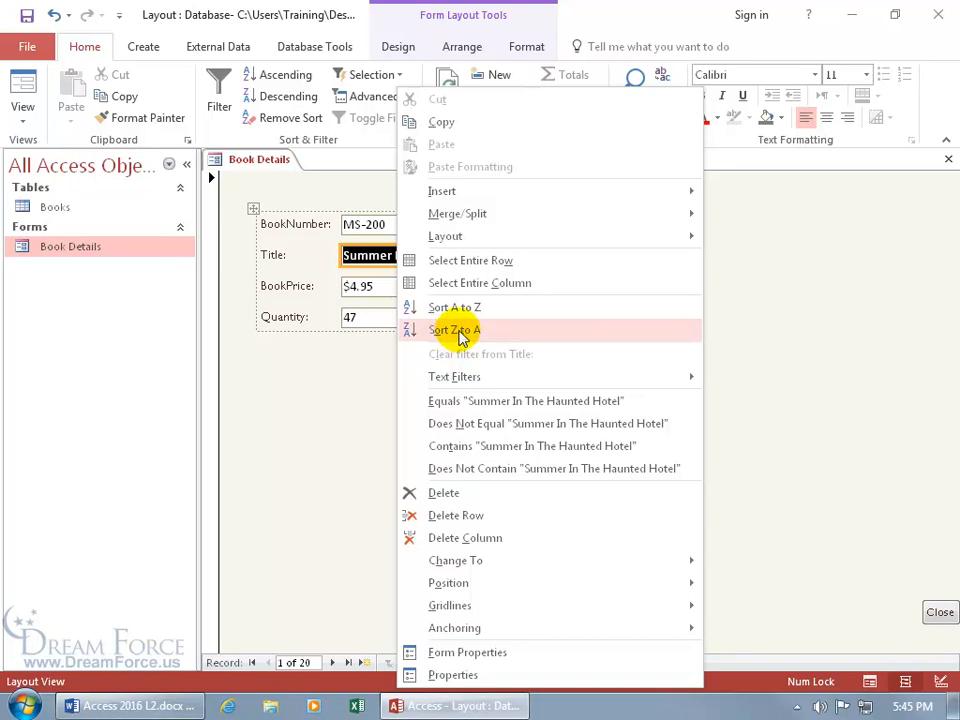
click(456, 330)
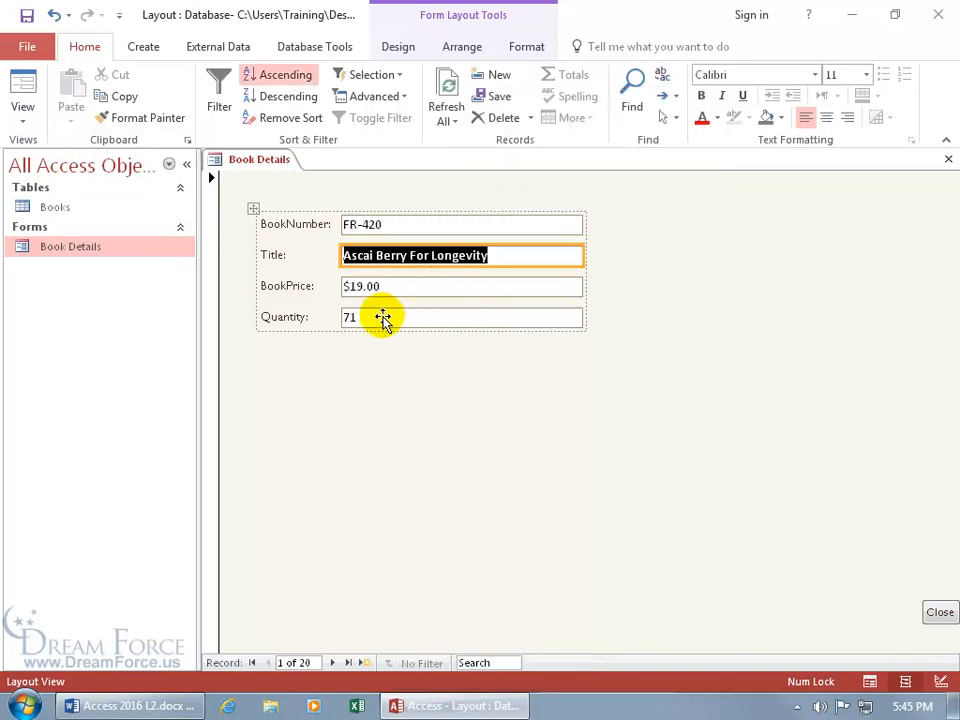
mouse_move(284, 160)
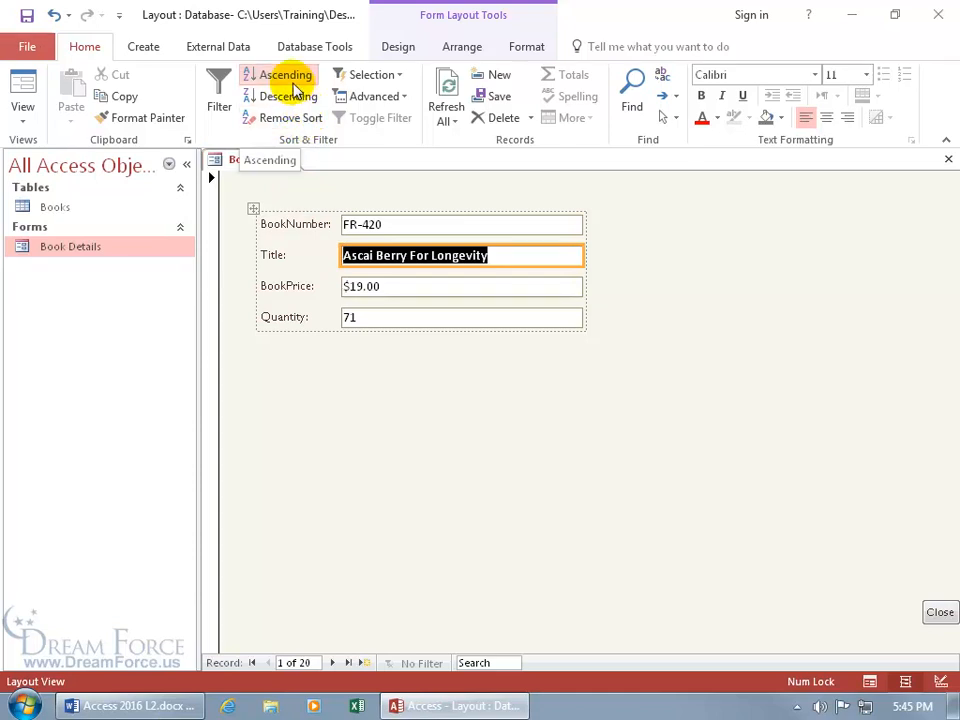
mouse_move(310, 184)
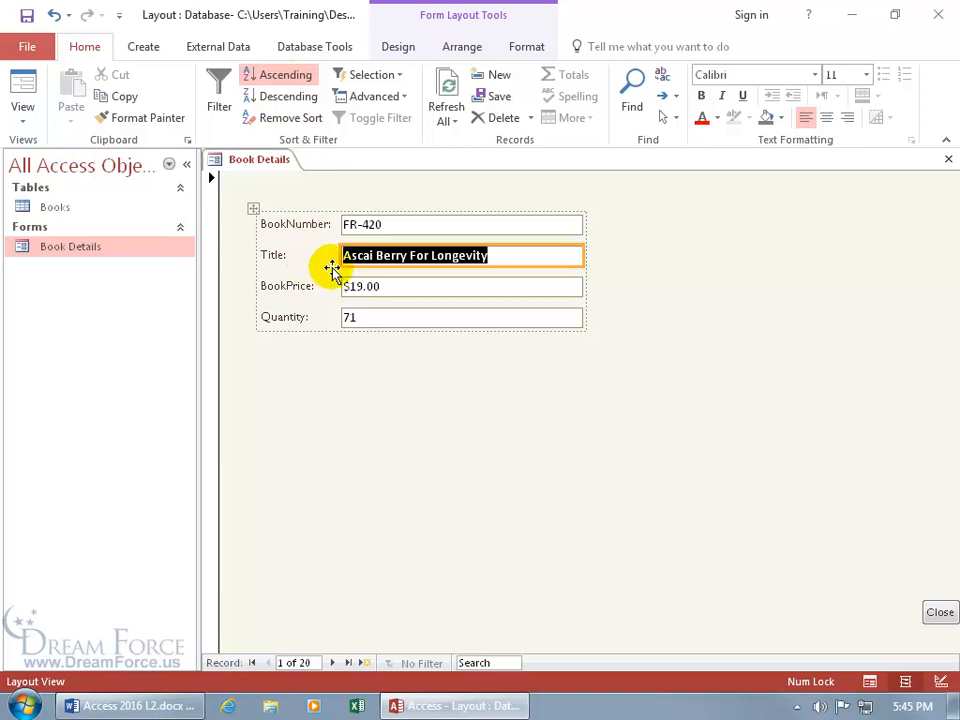
Step: Browse records, sort titles descending, then remove the sort to restore original order
click(348, 662)
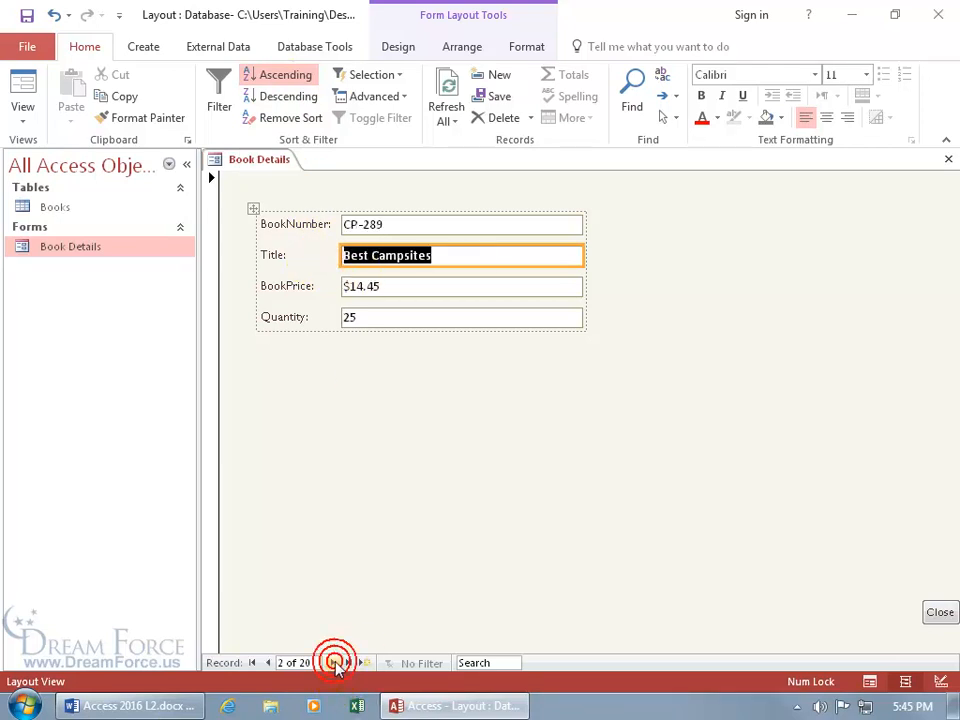
click(348, 662)
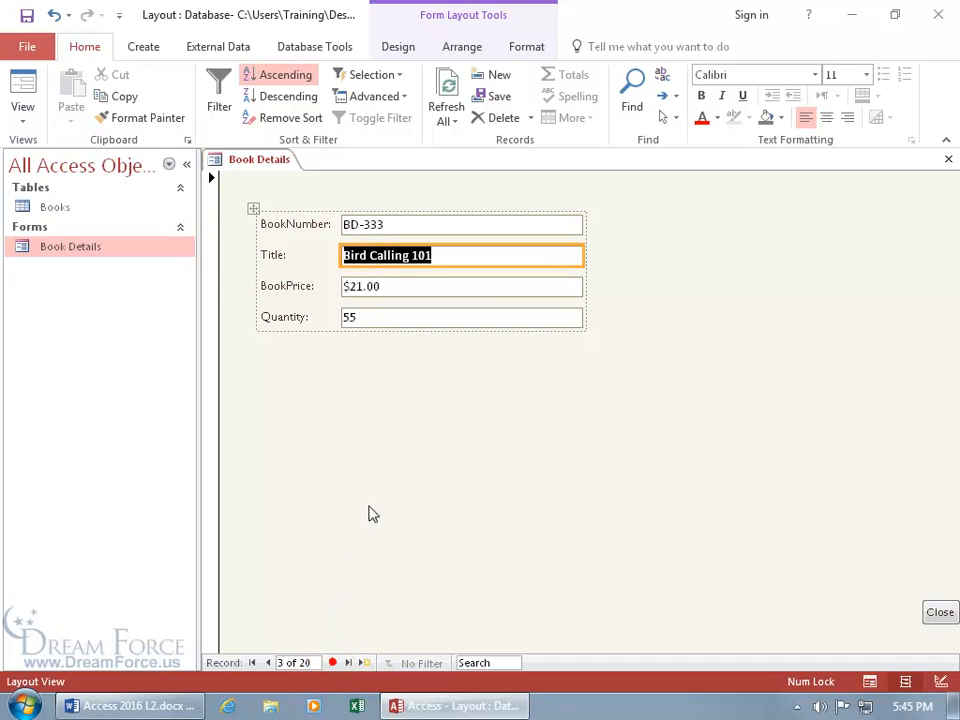
click(288, 96)
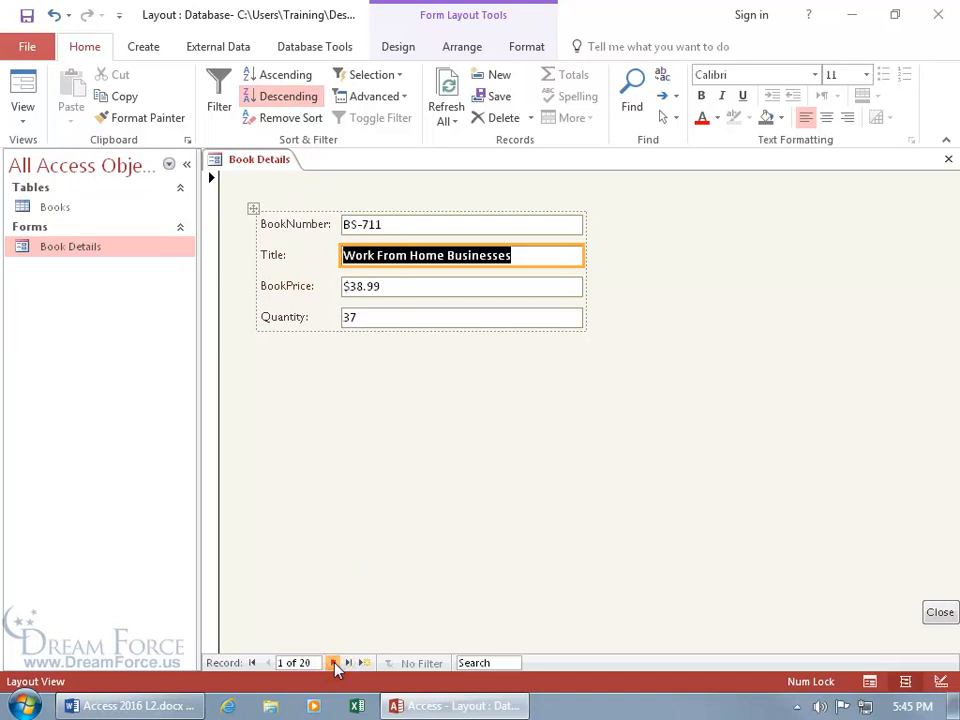
click(332, 662)
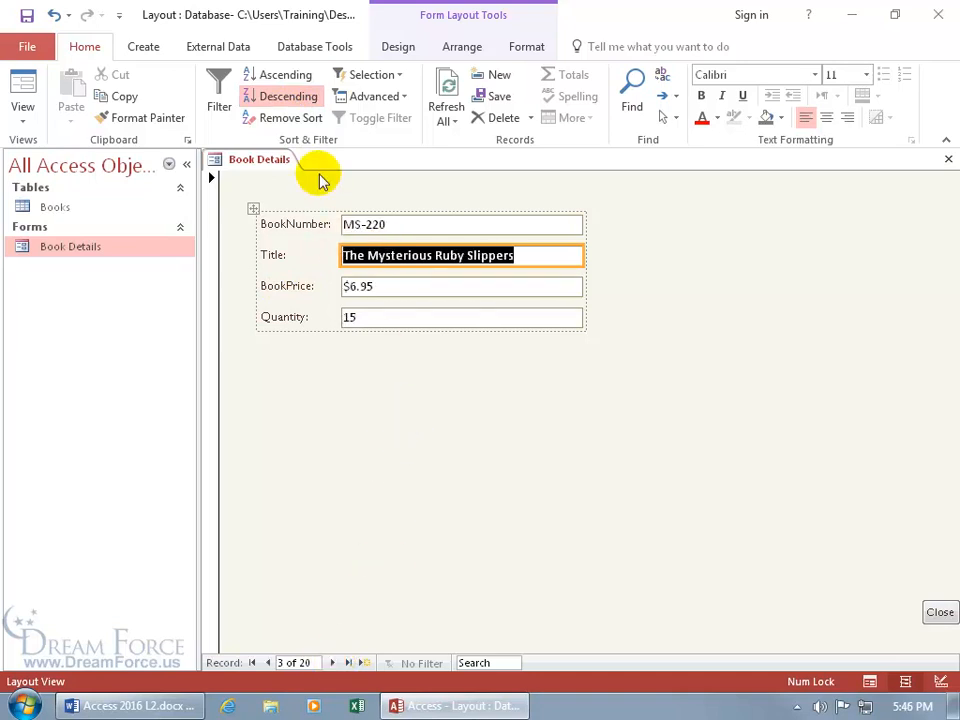
click(288, 96)
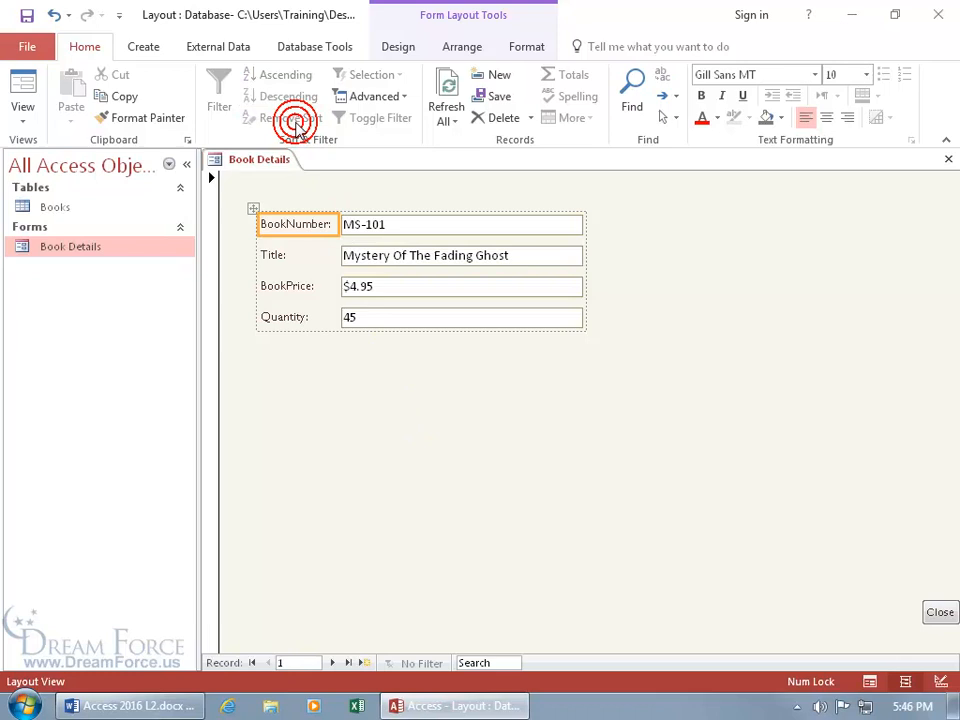